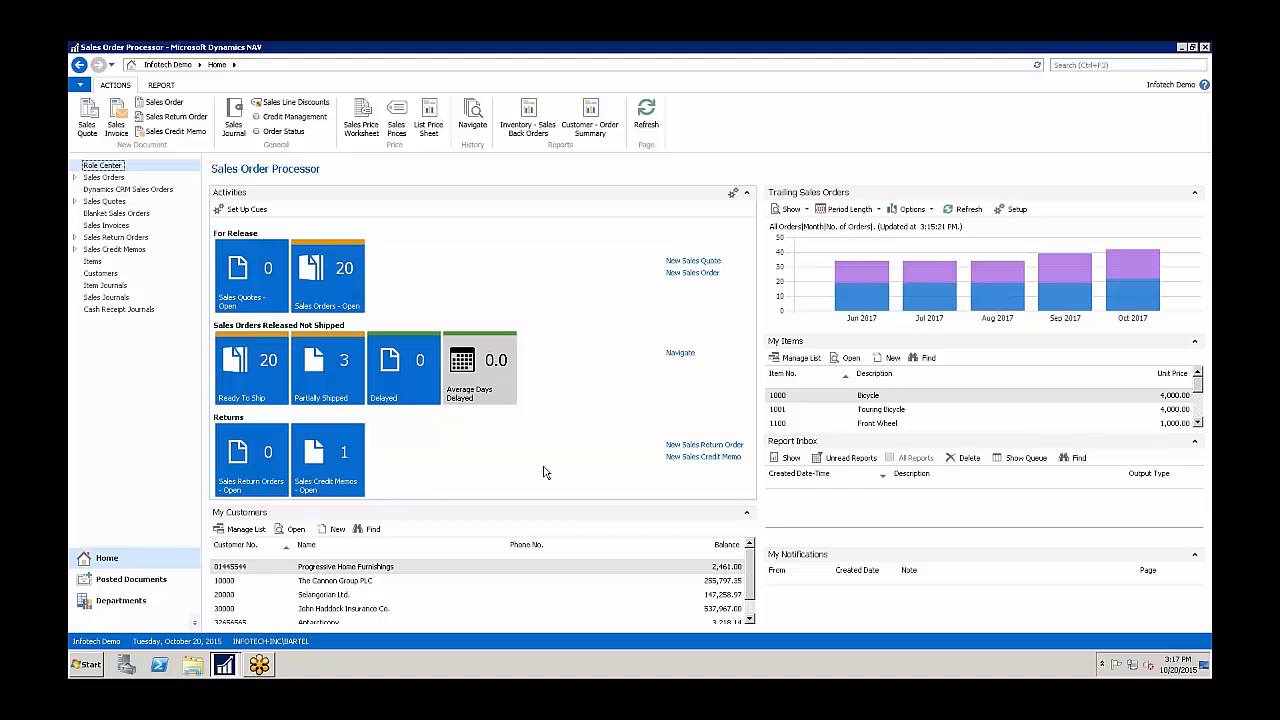
pyautogui.moveTo(592, 472)
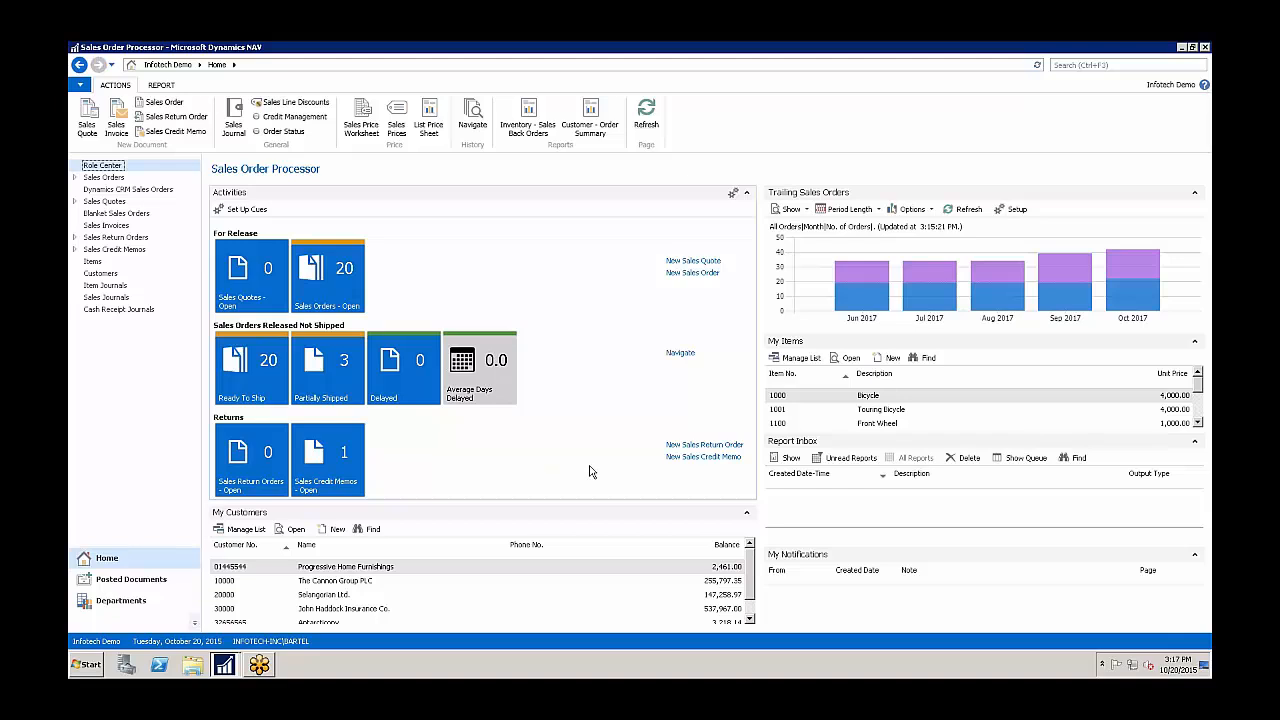
pyautogui.moveTo(612, 400)
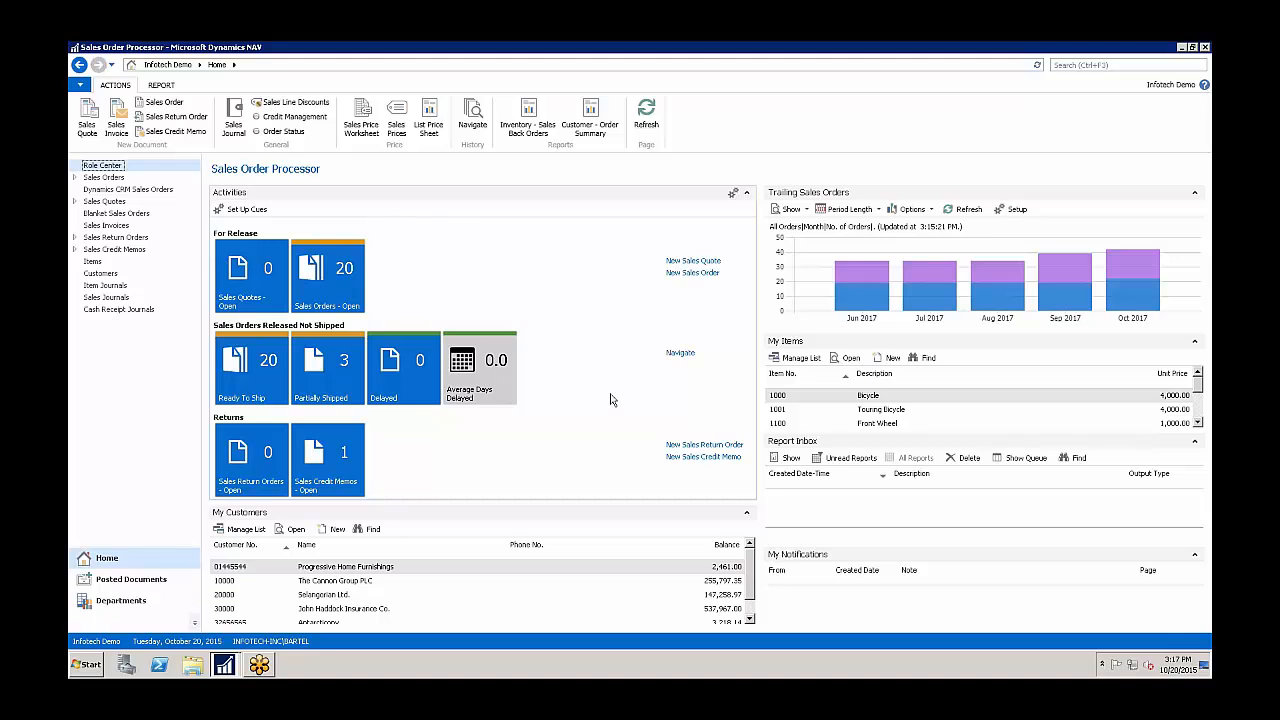
# Step: Open the Progressive Home Furnishings customer card from the Customers list
pyautogui.click(100, 272)
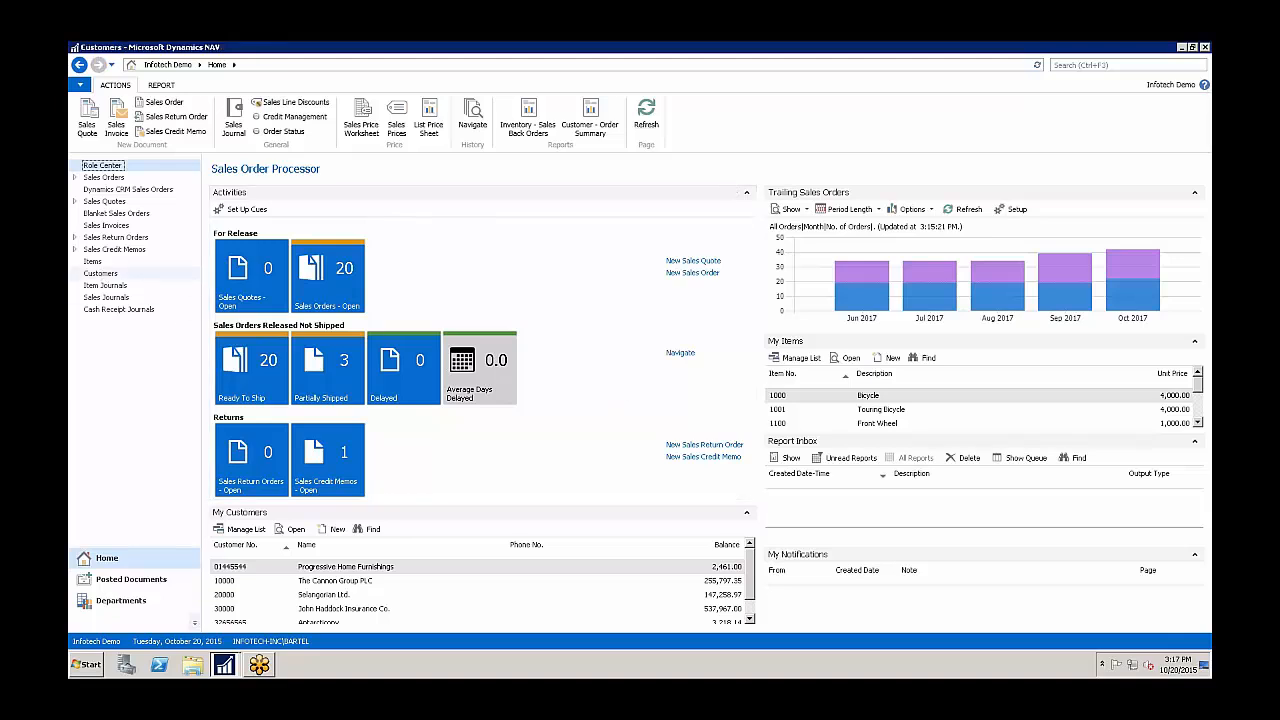
pyautogui.click(100, 272)
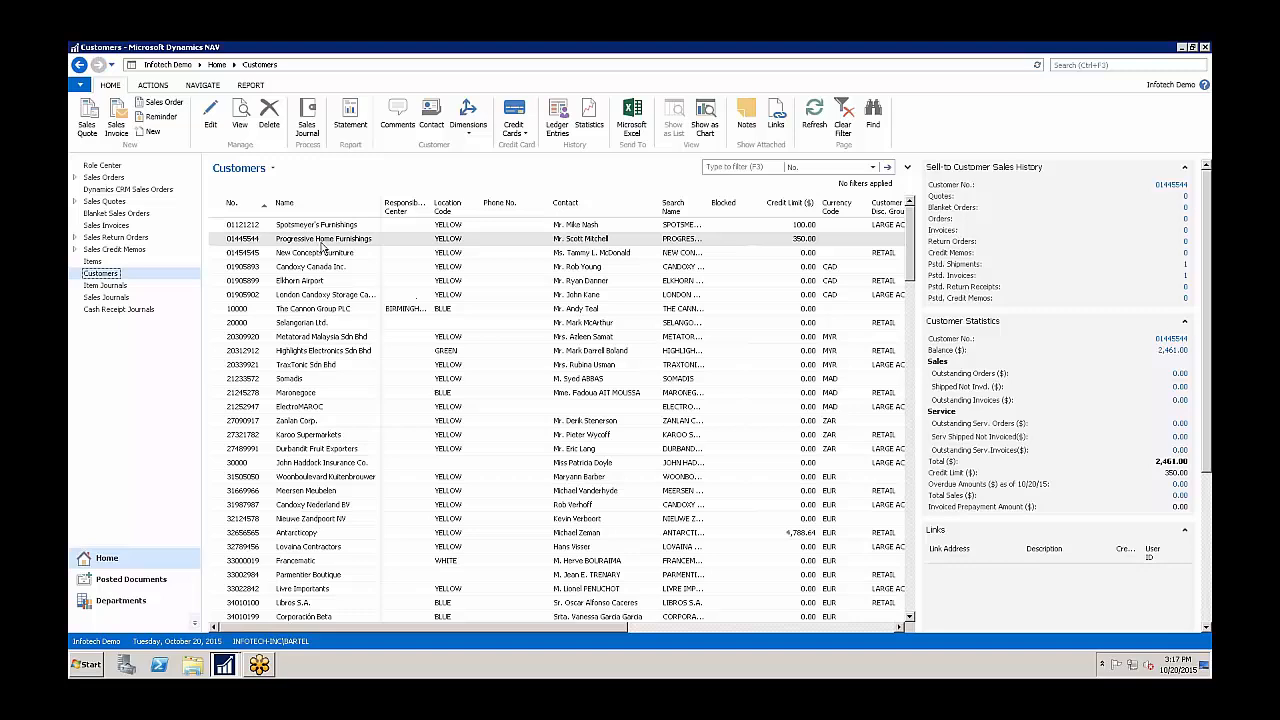
pyautogui.click(324, 238)
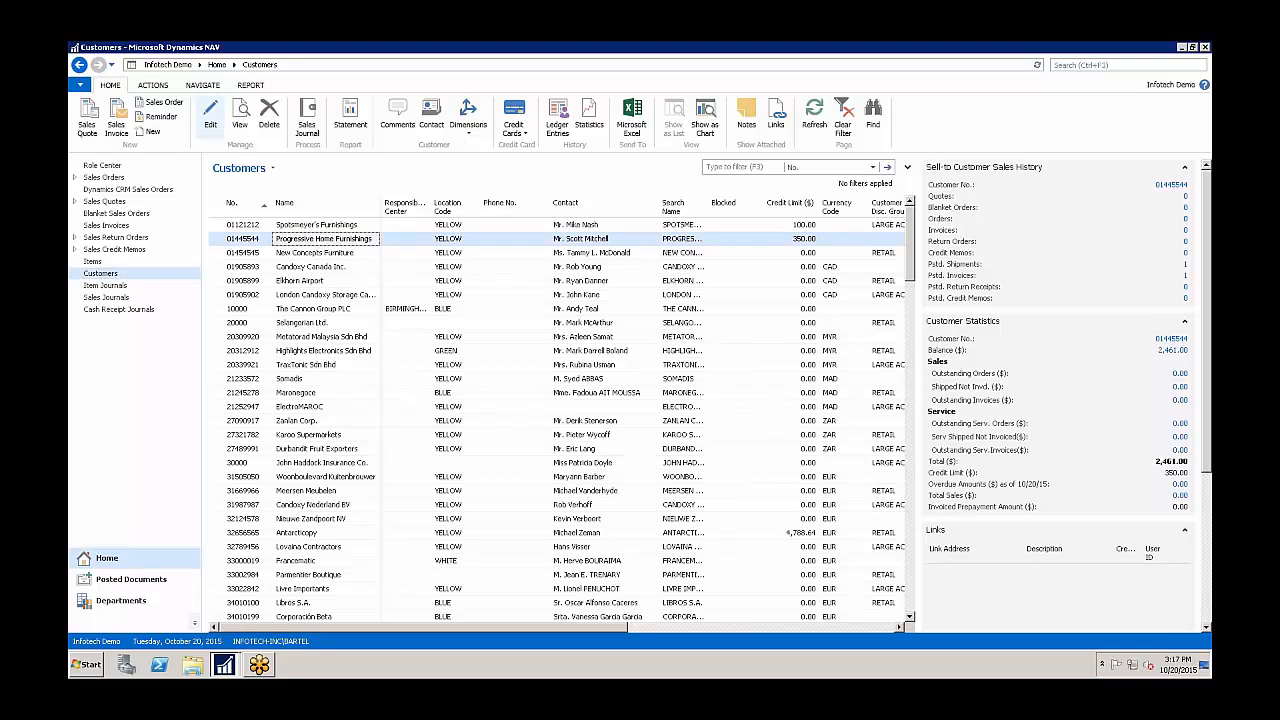
pyautogui.doubleClick(324, 238)
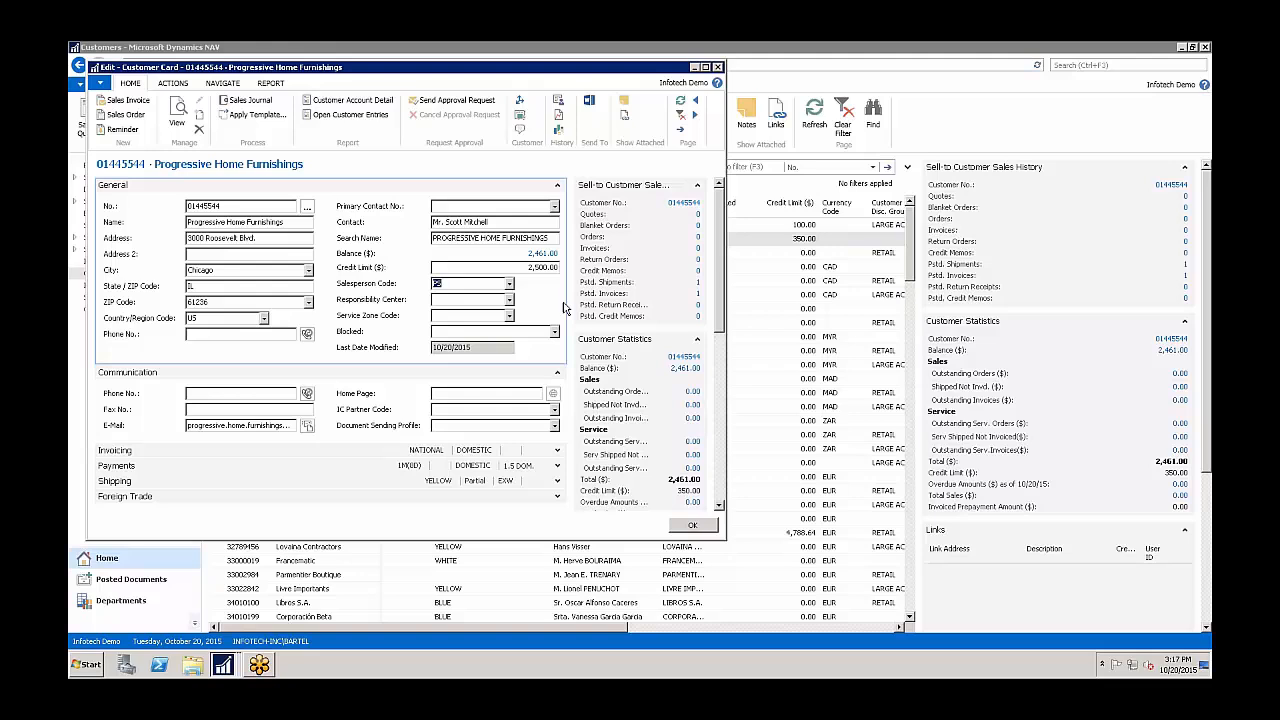
# Step: Submit the credit limit change for approval and acknowledge the sent-for-approval message
pyautogui.click(692, 524)
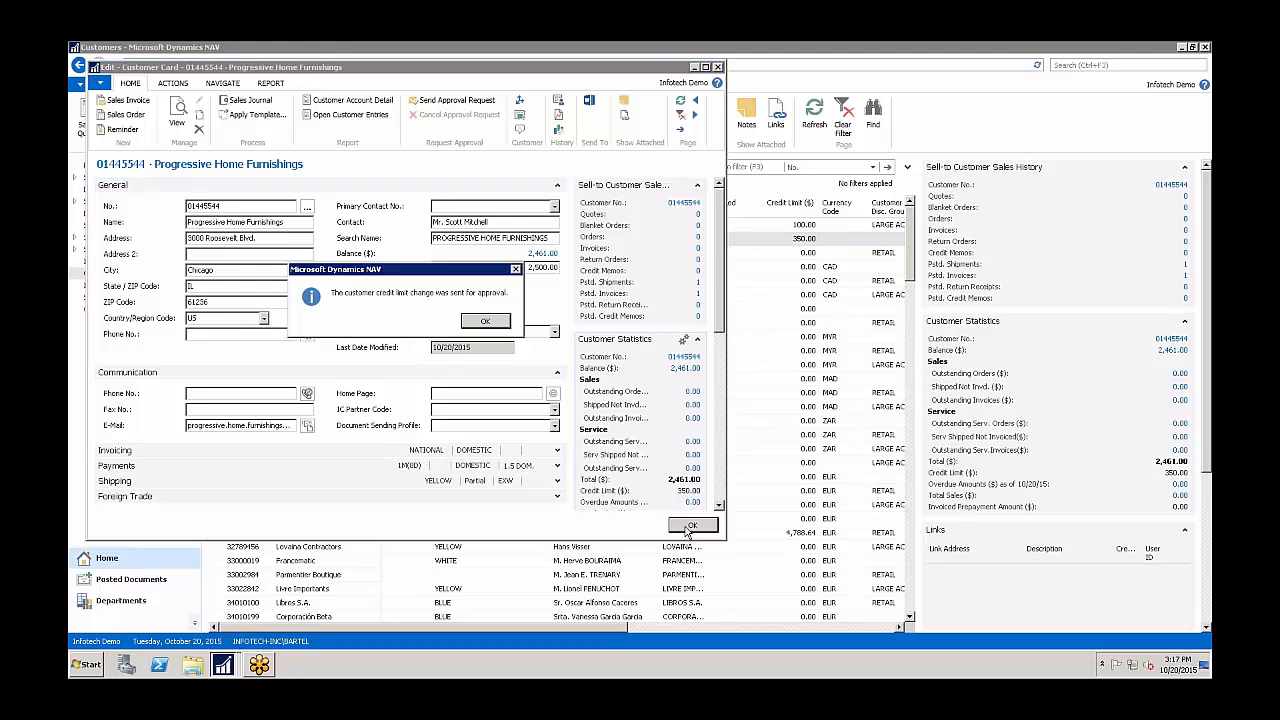
pyautogui.moveTo(348, 300)
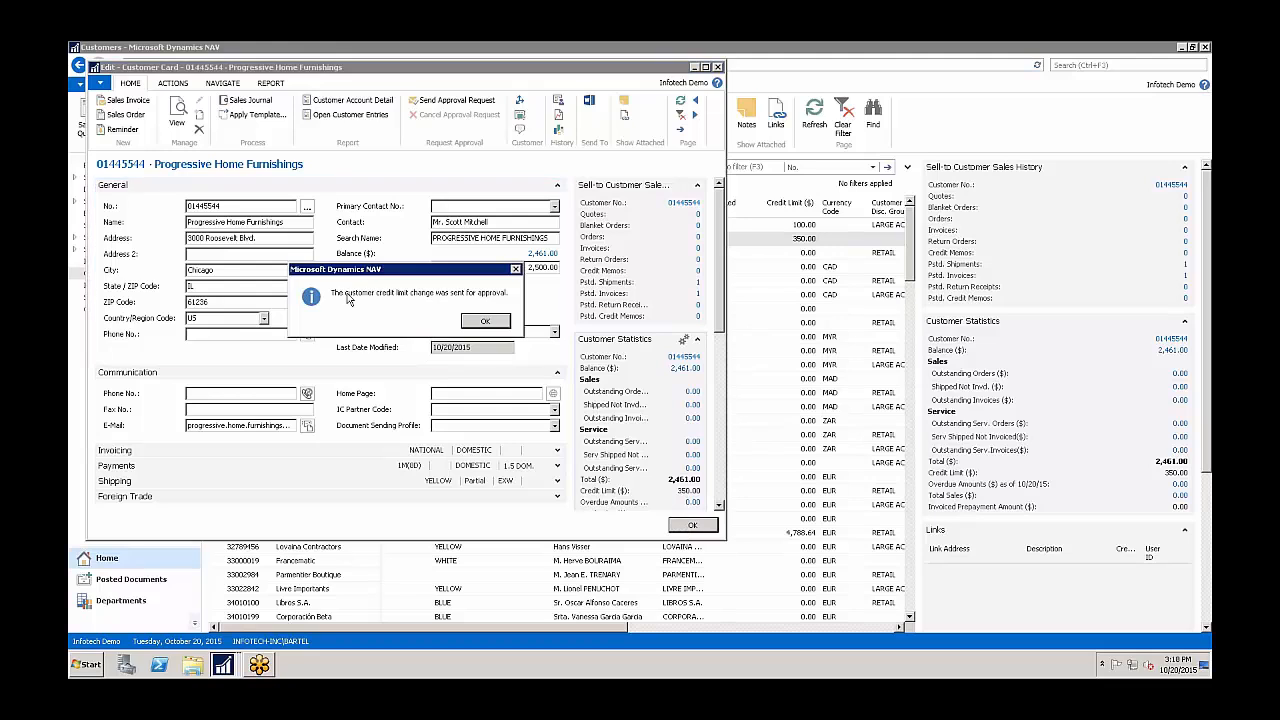
pyautogui.moveTo(396, 308)
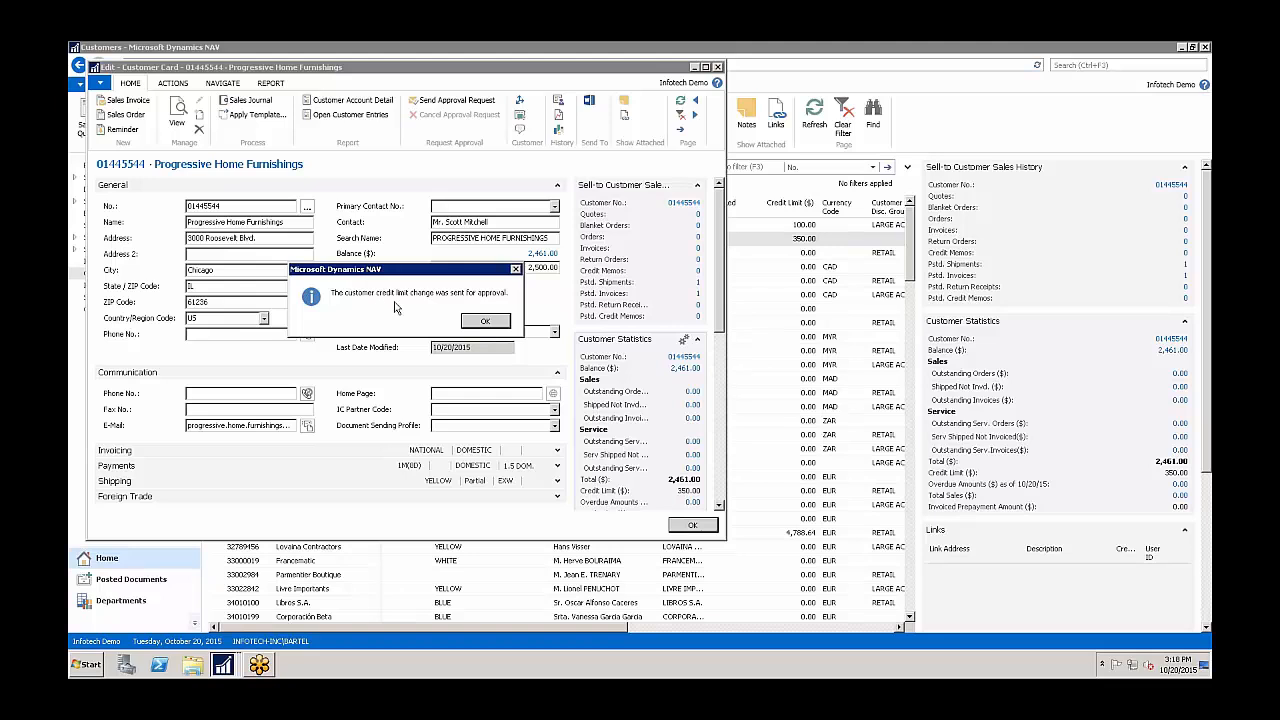
pyautogui.click(484, 320)
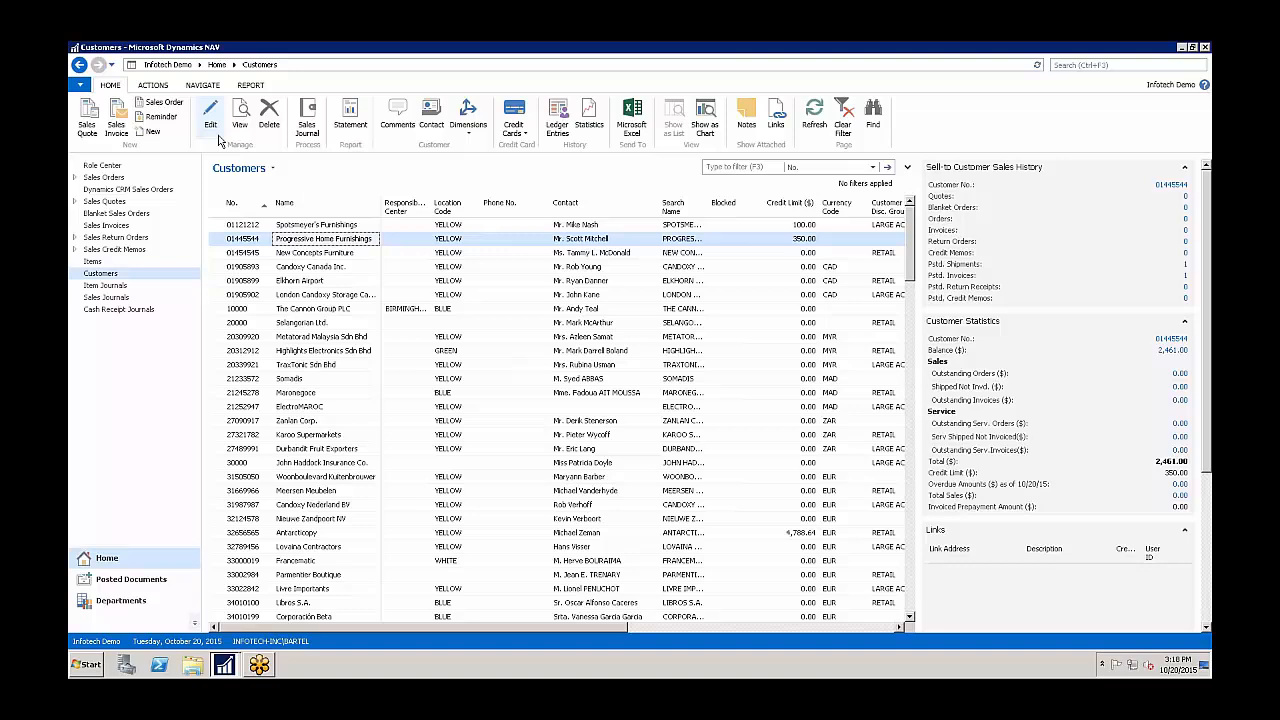
# Step: Reopen Progressive Home Furnishings and show its Customer Credit Limit Change Approval Workflow overview
pyautogui.click(210, 114)
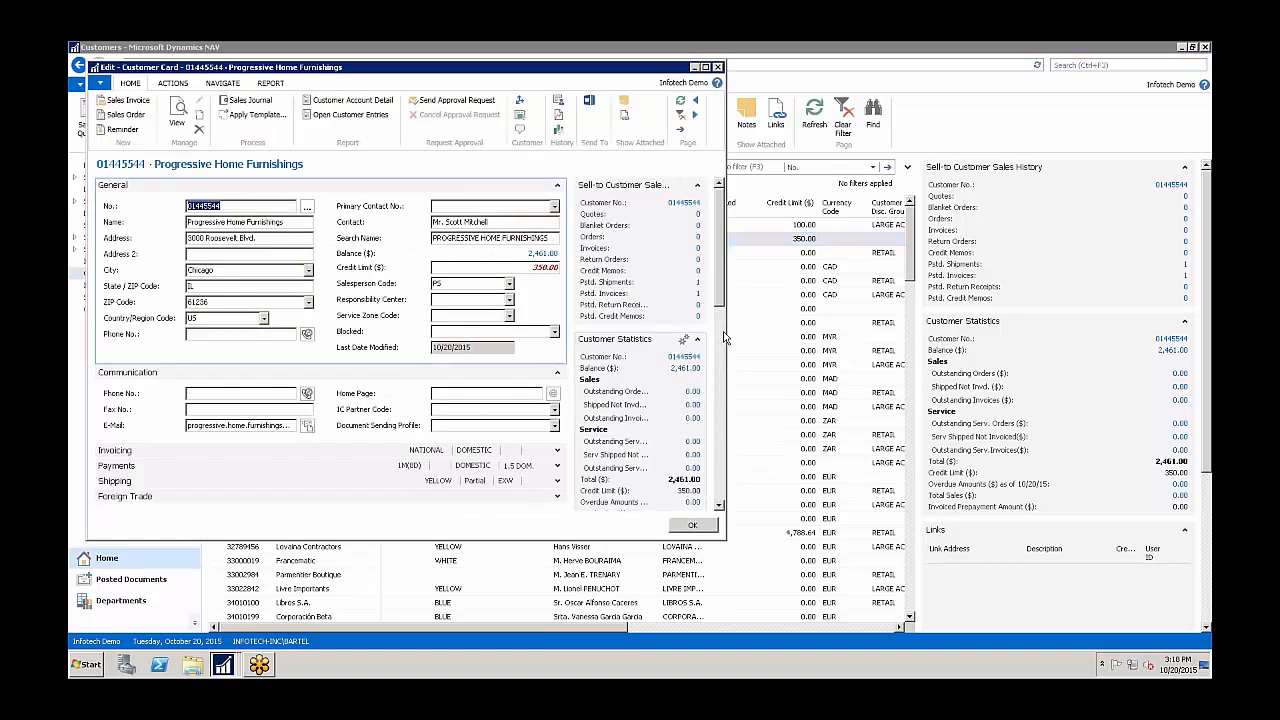
pyautogui.scroll(-3)
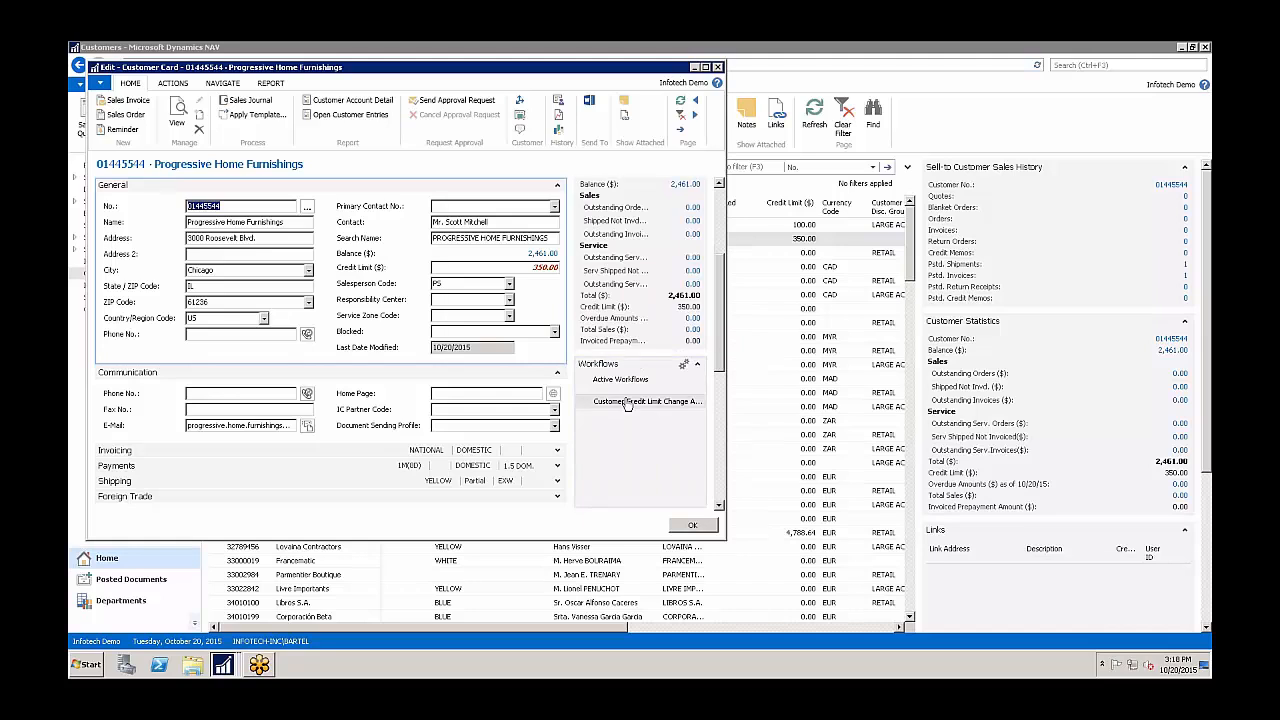
pyautogui.moveTo(648, 408)
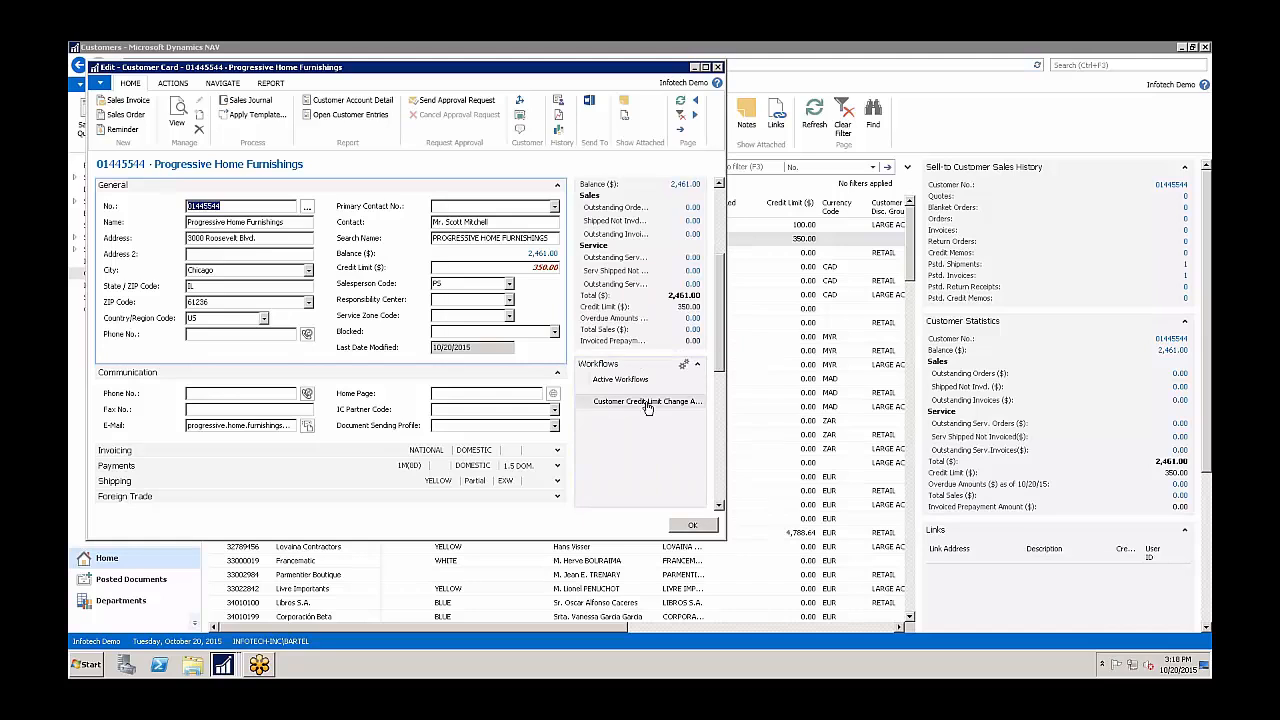
pyautogui.moveTo(648, 404)
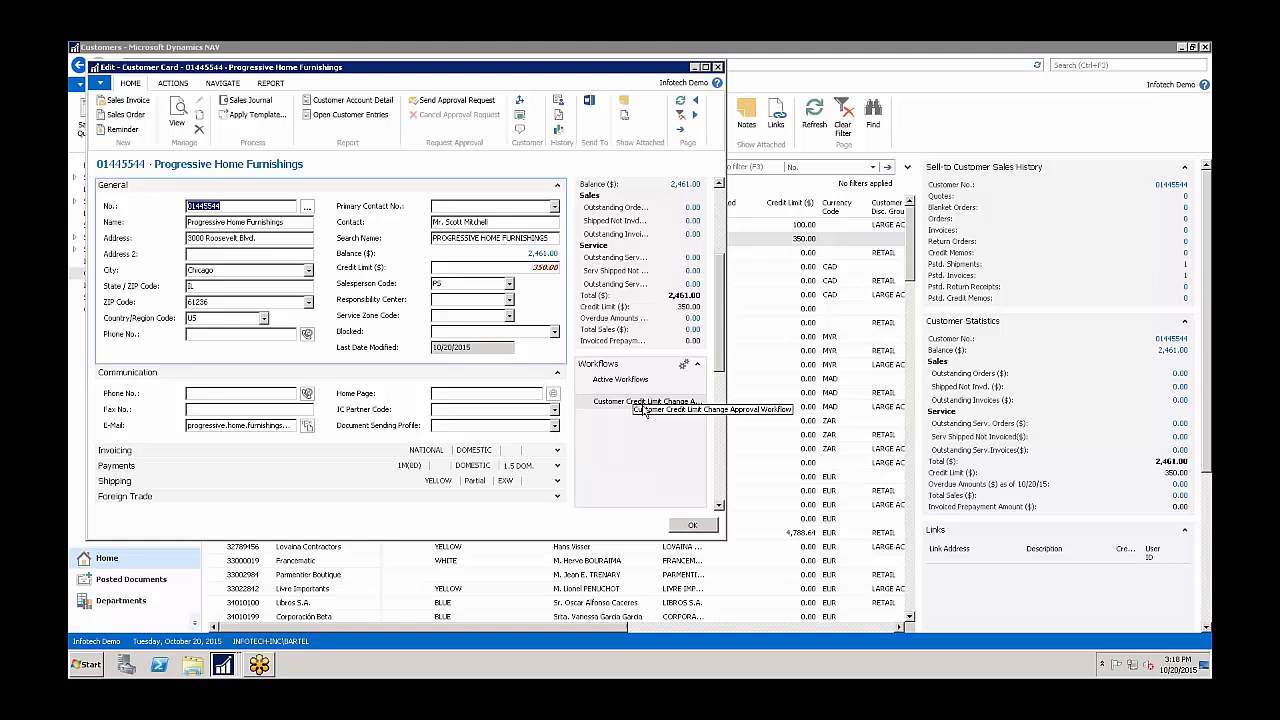
pyautogui.click(644, 400)
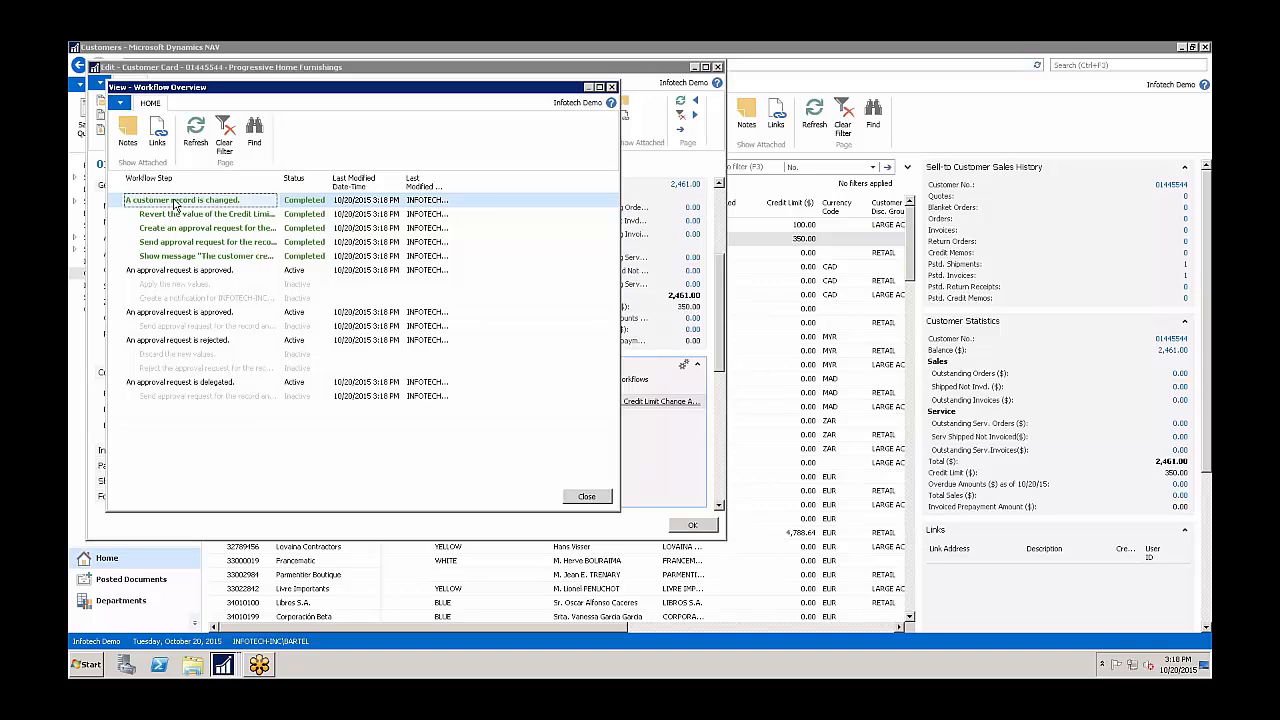
pyautogui.moveTo(262, 190)
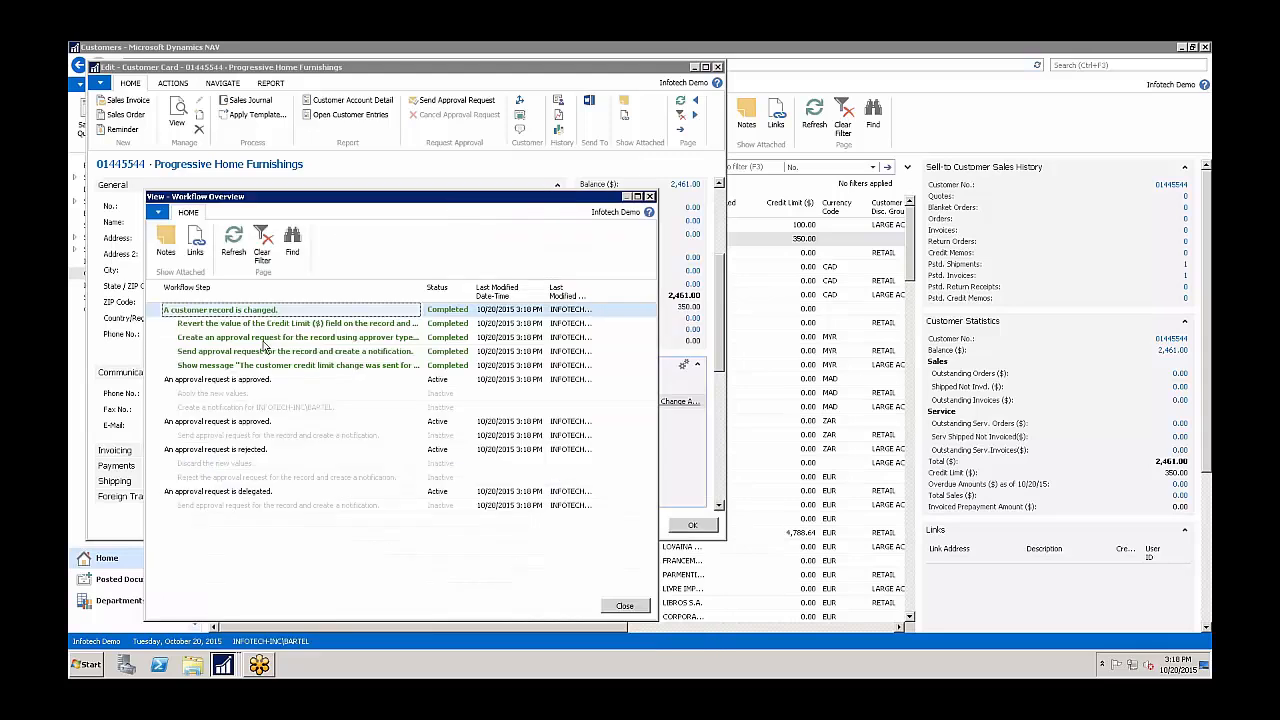
pyautogui.moveTo(336, 360)
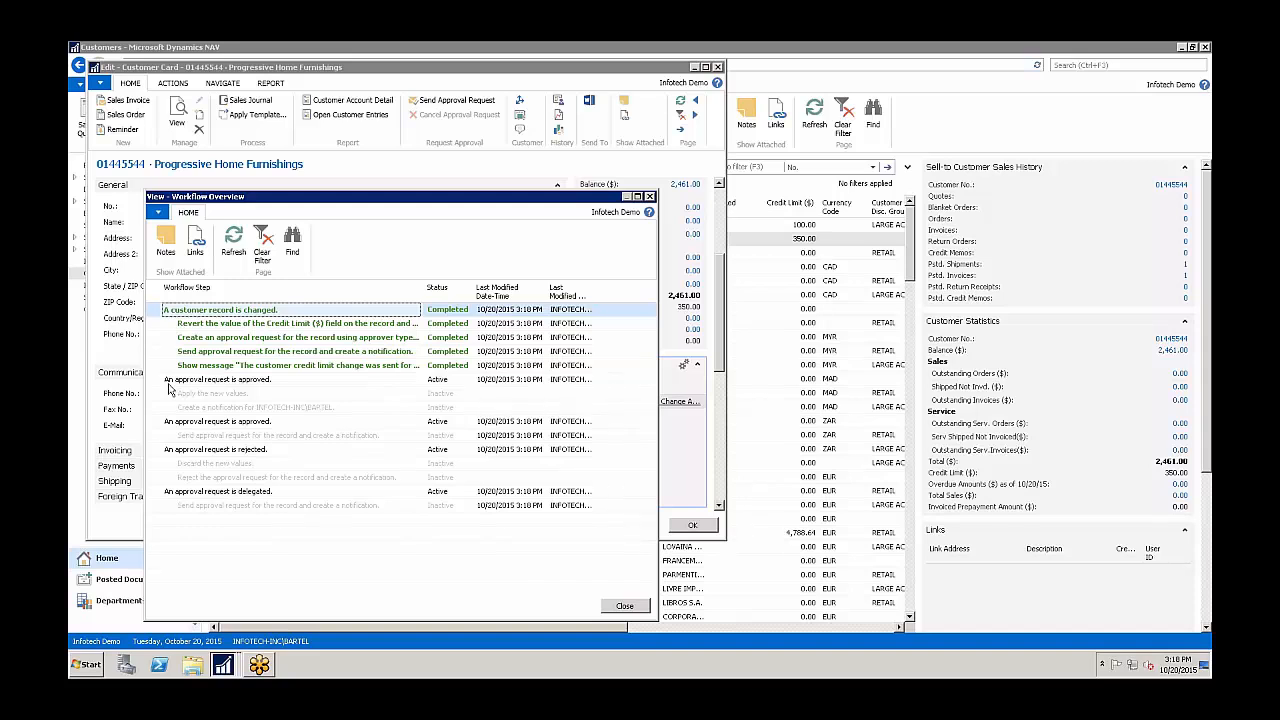
pyautogui.moveTo(186, 400)
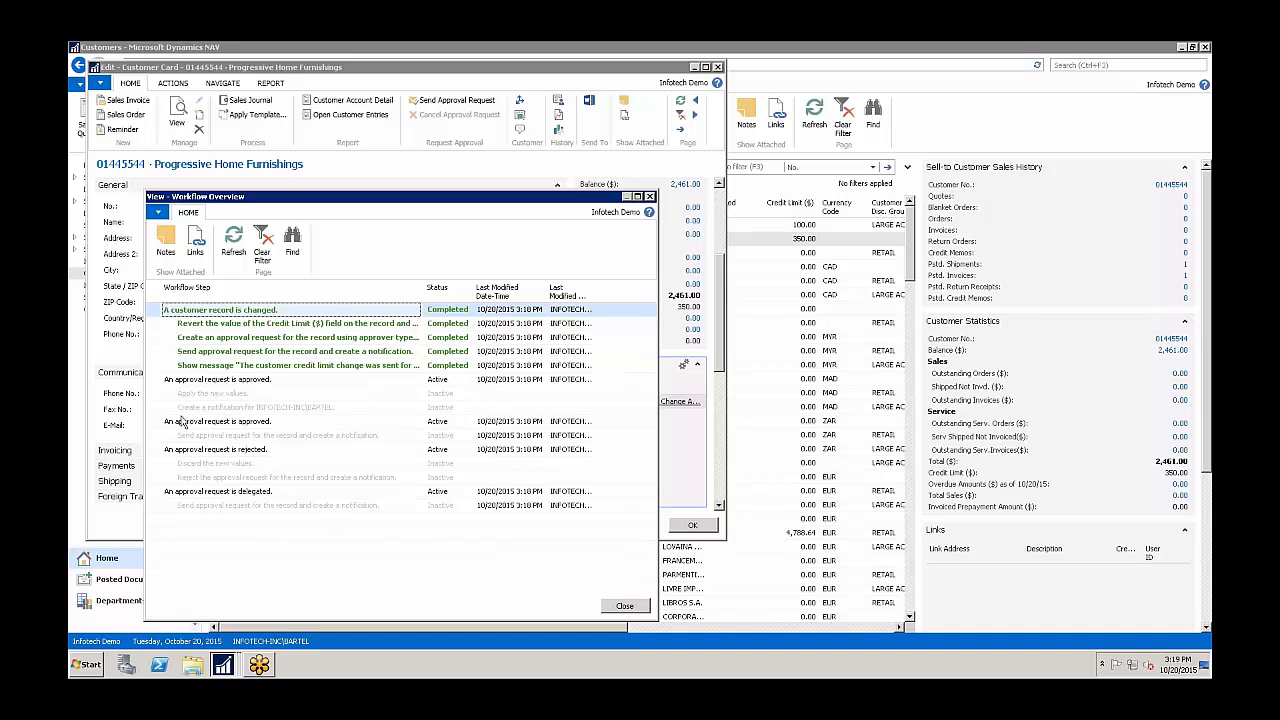
pyautogui.moveTo(240, 444)
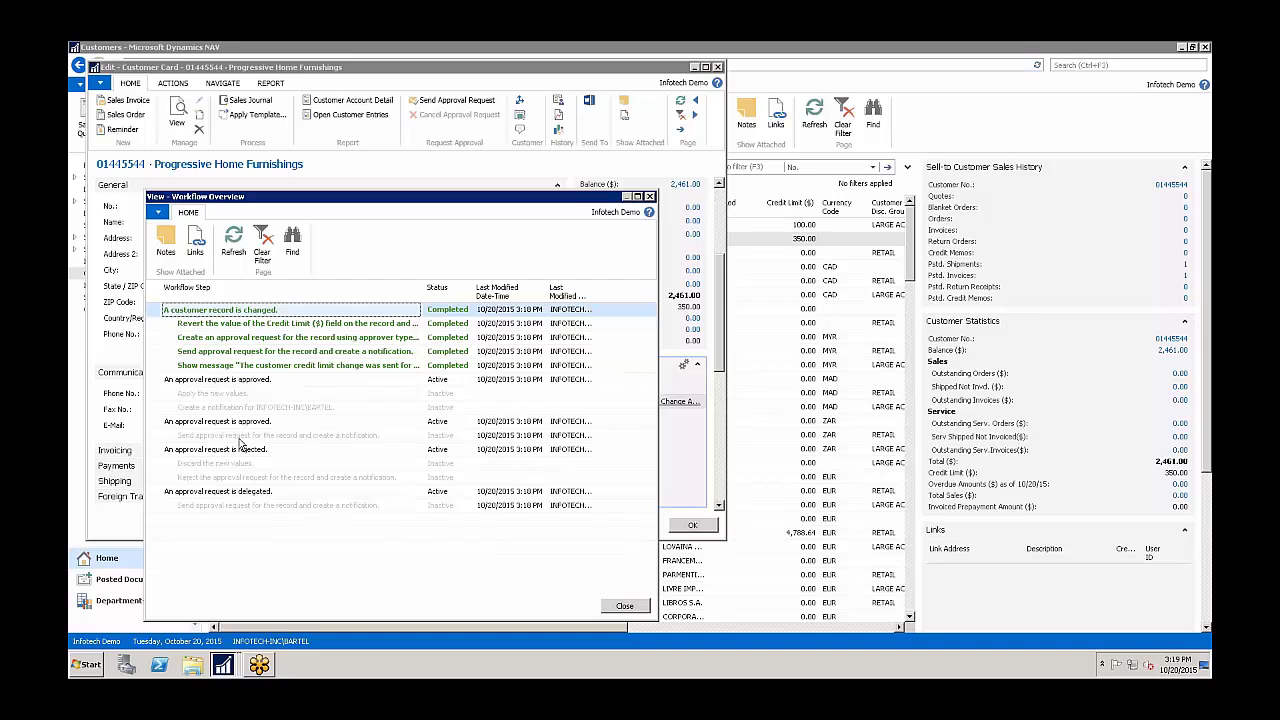
pyautogui.moveTo(196, 476)
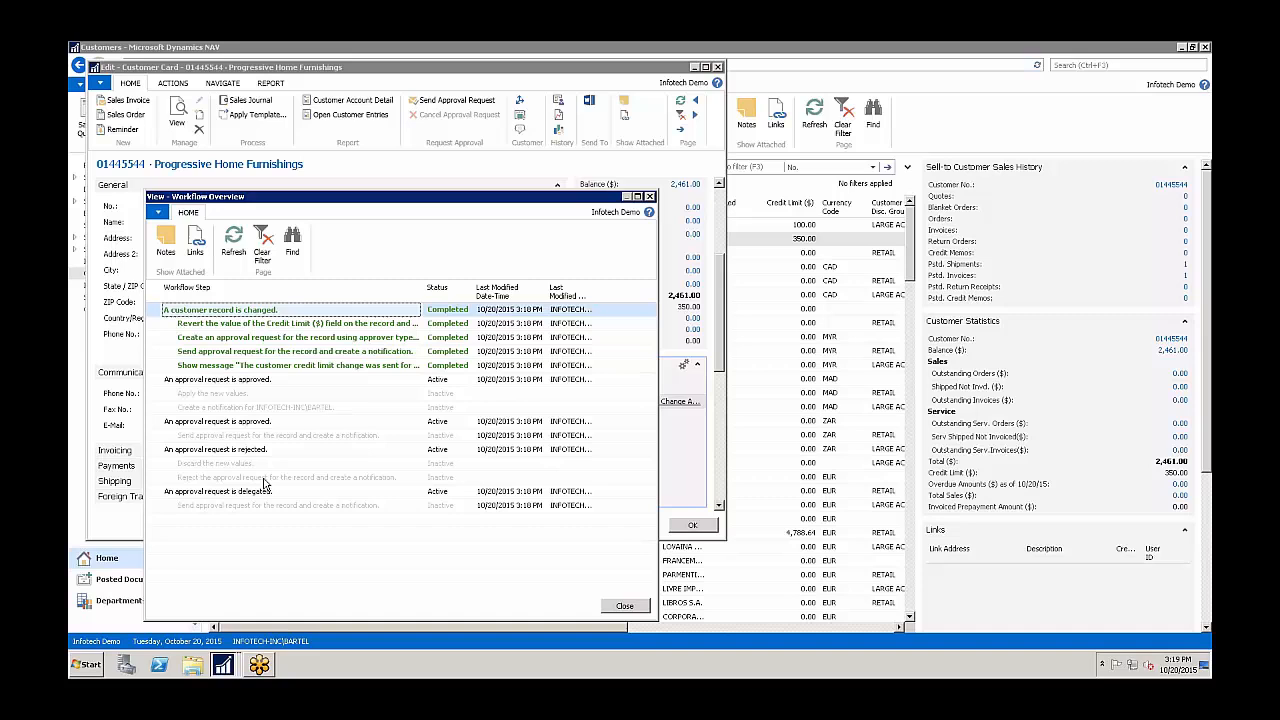
pyautogui.moveTo(202, 516)
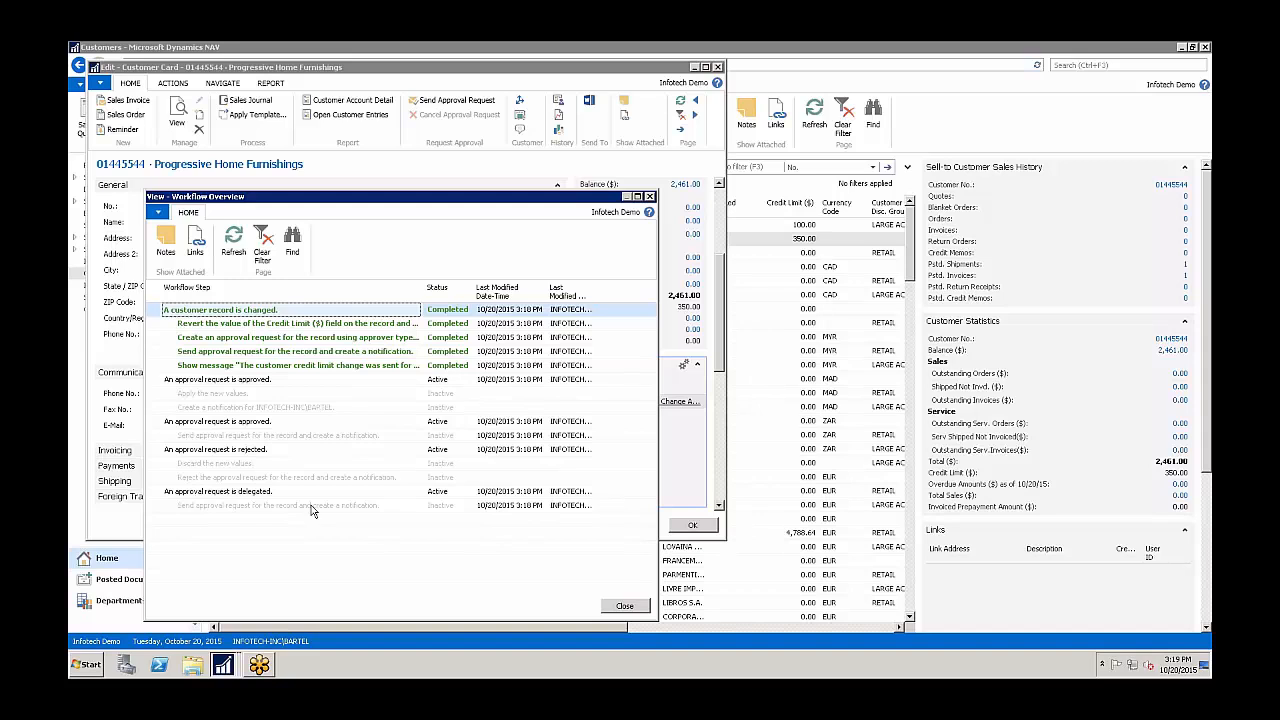
# Step: Close the workflow overview after reviewing the completed and active steps
pyautogui.click(624, 606)
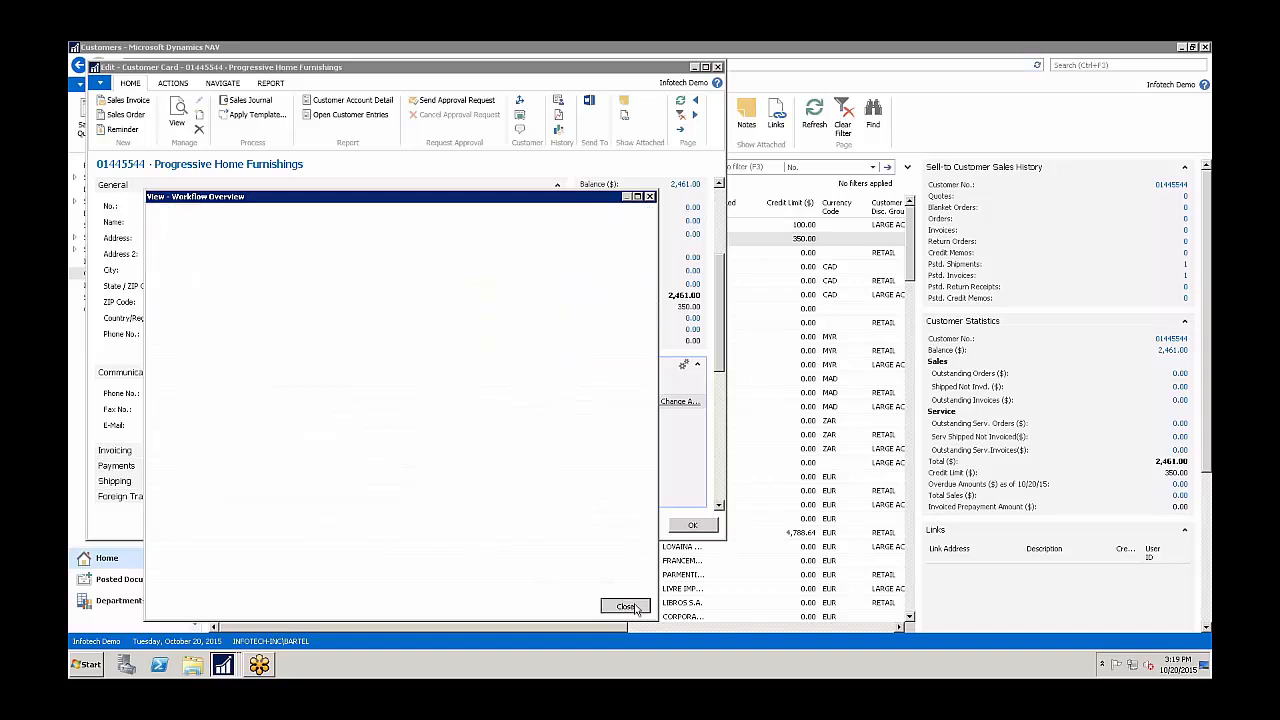
pyautogui.click(626, 608)
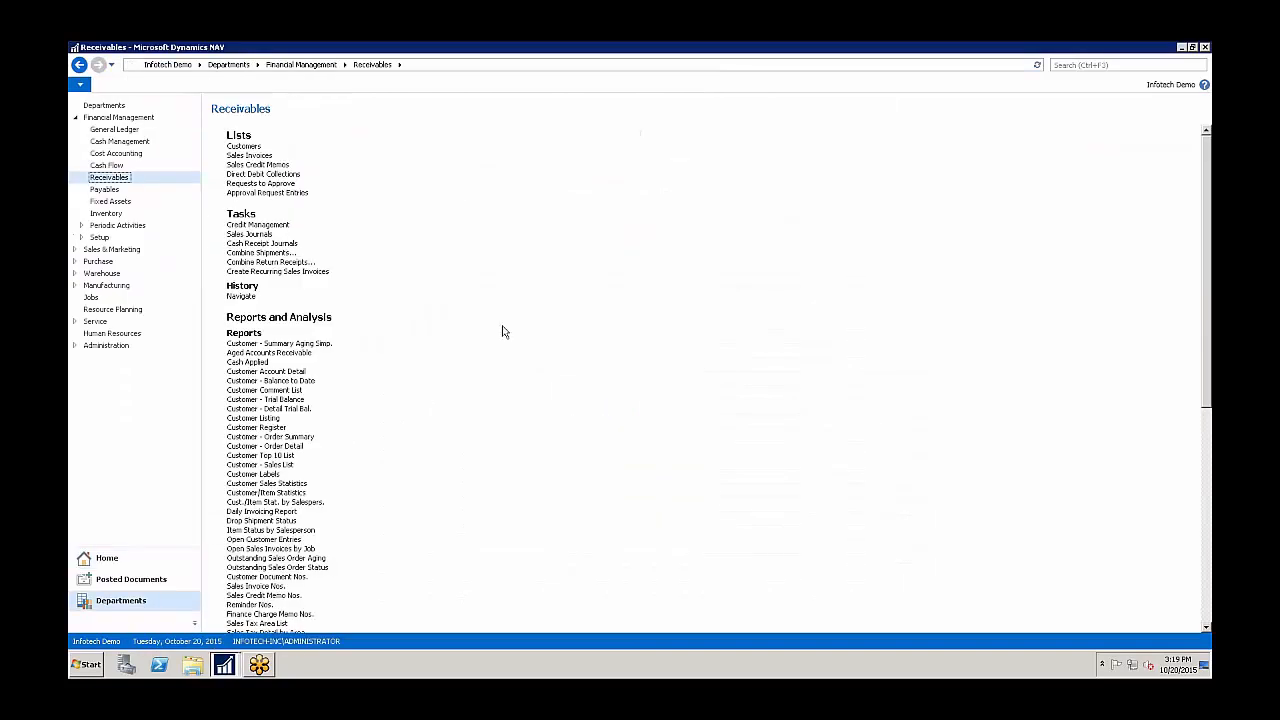
pyautogui.moveTo(240, 192)
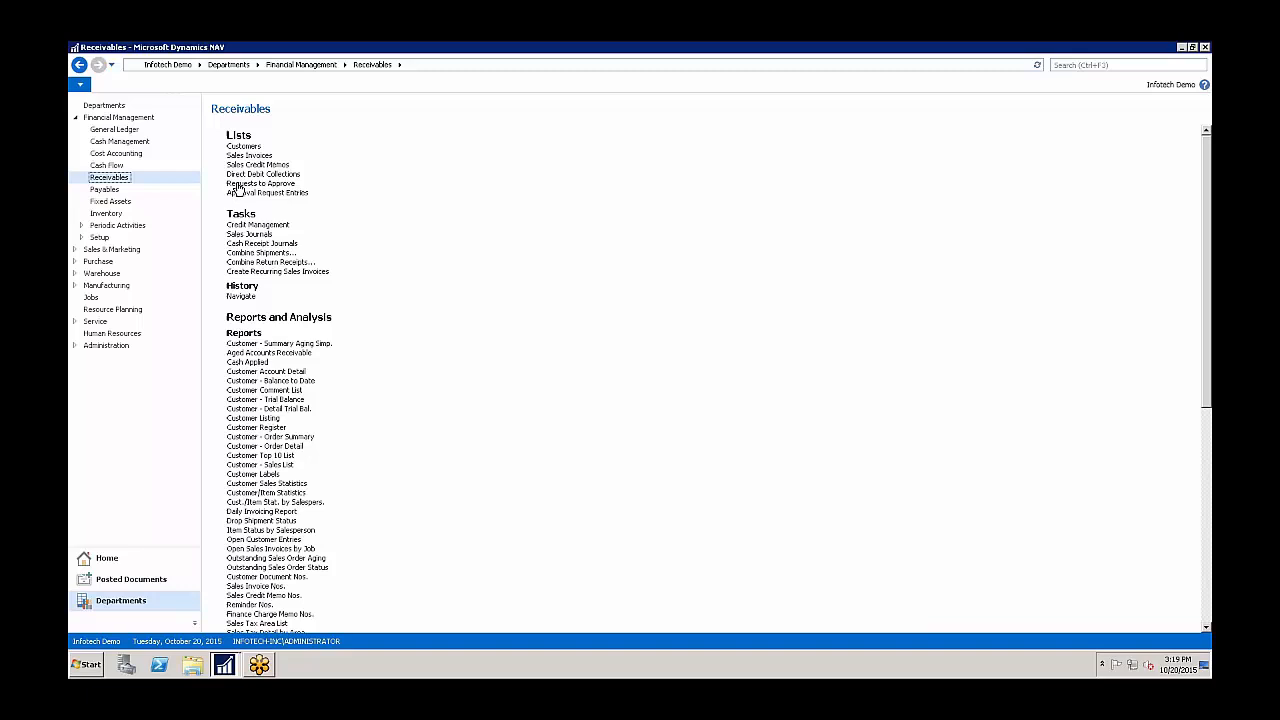
pyautogui.click(260, 184)
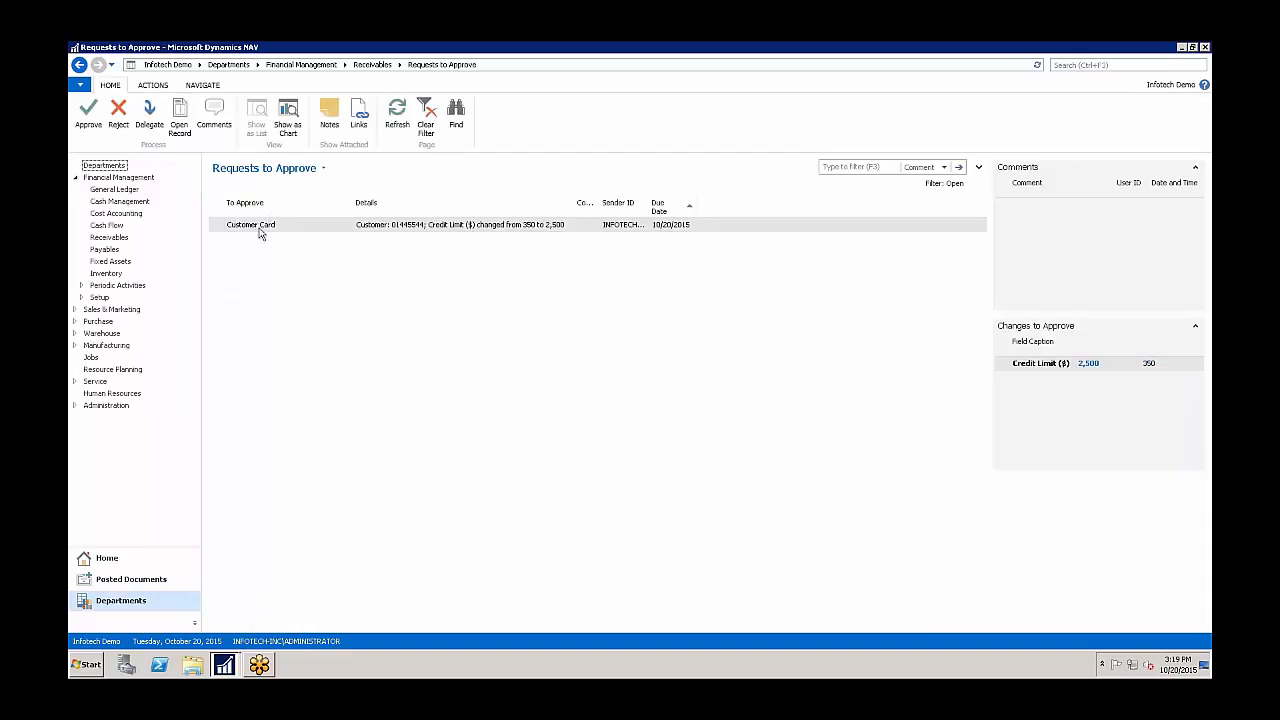
pyautogui.moveTo(420, 232)
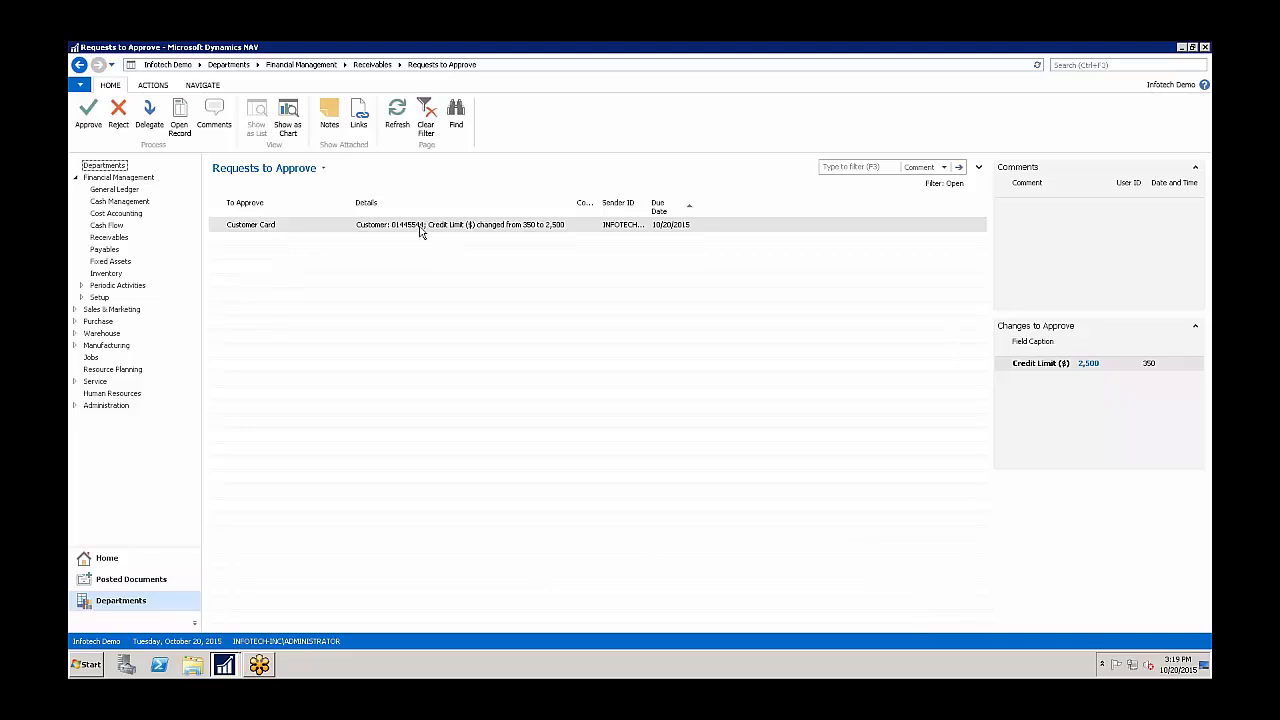
pyautogui.moveTo(532, 230)
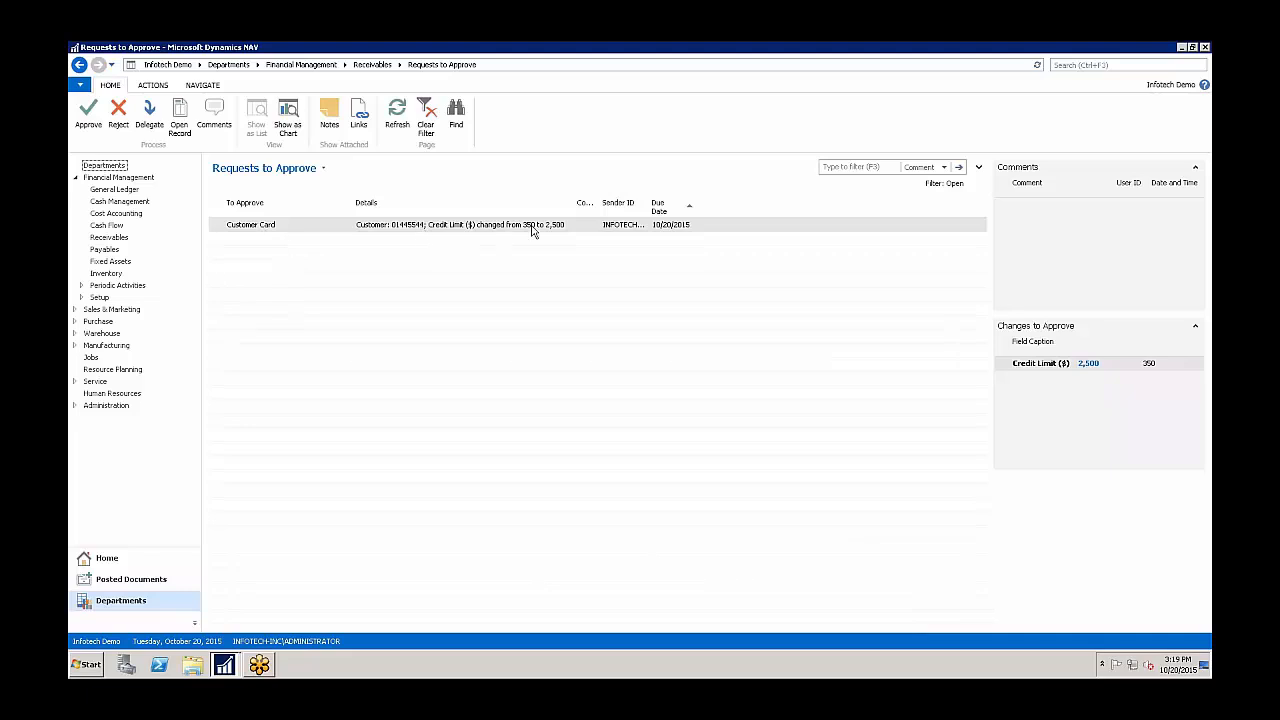
pyautogui.moveTo(560, 232)
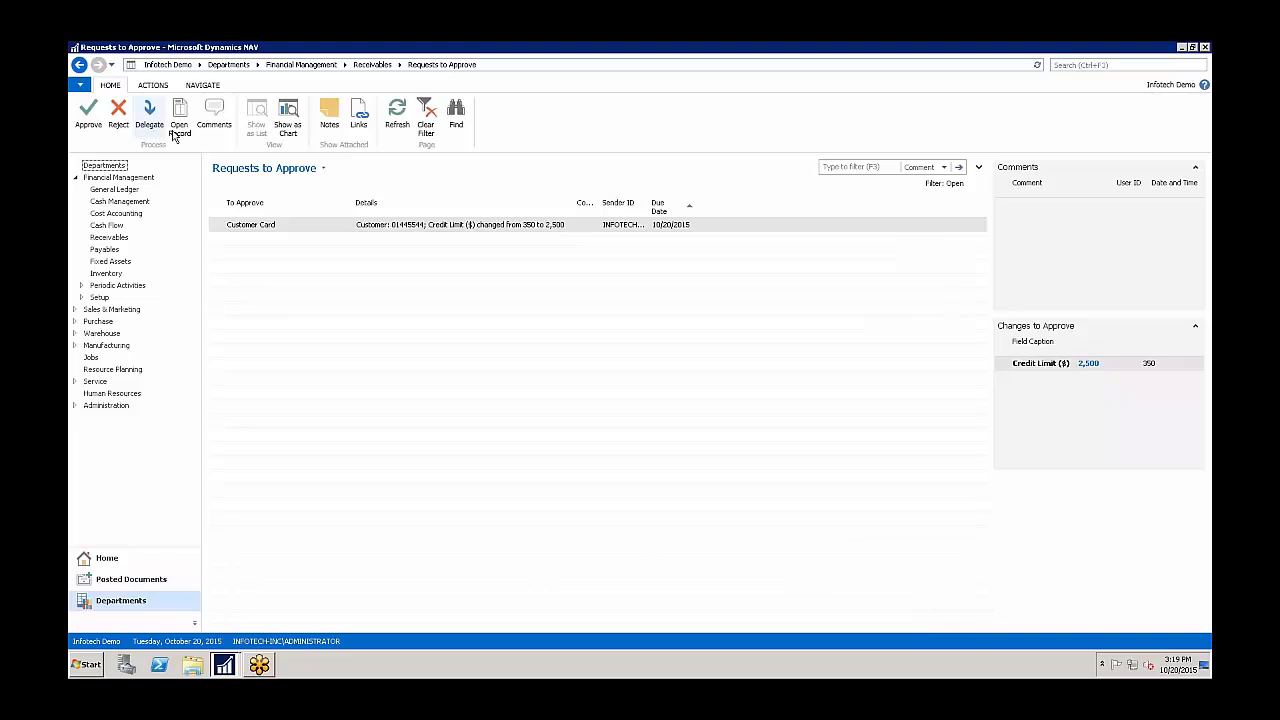
pyautogui.click(180, 112)
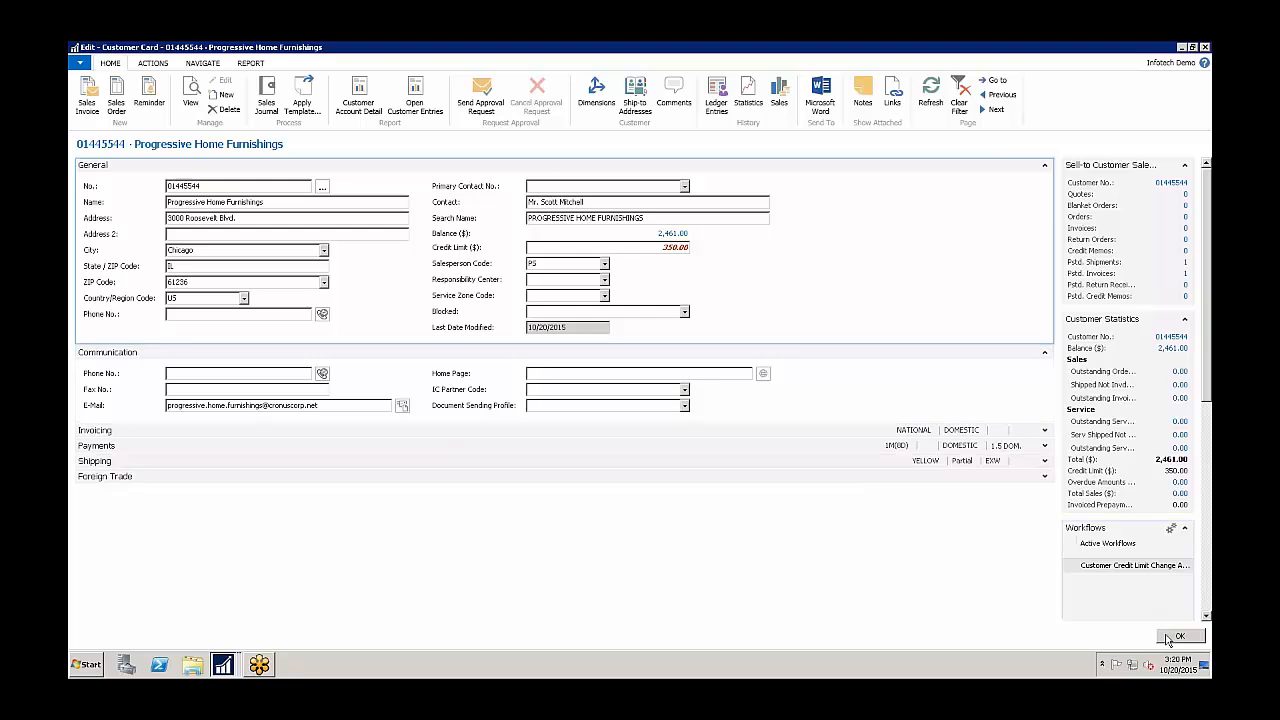
pyautogui.click(1180, 636)
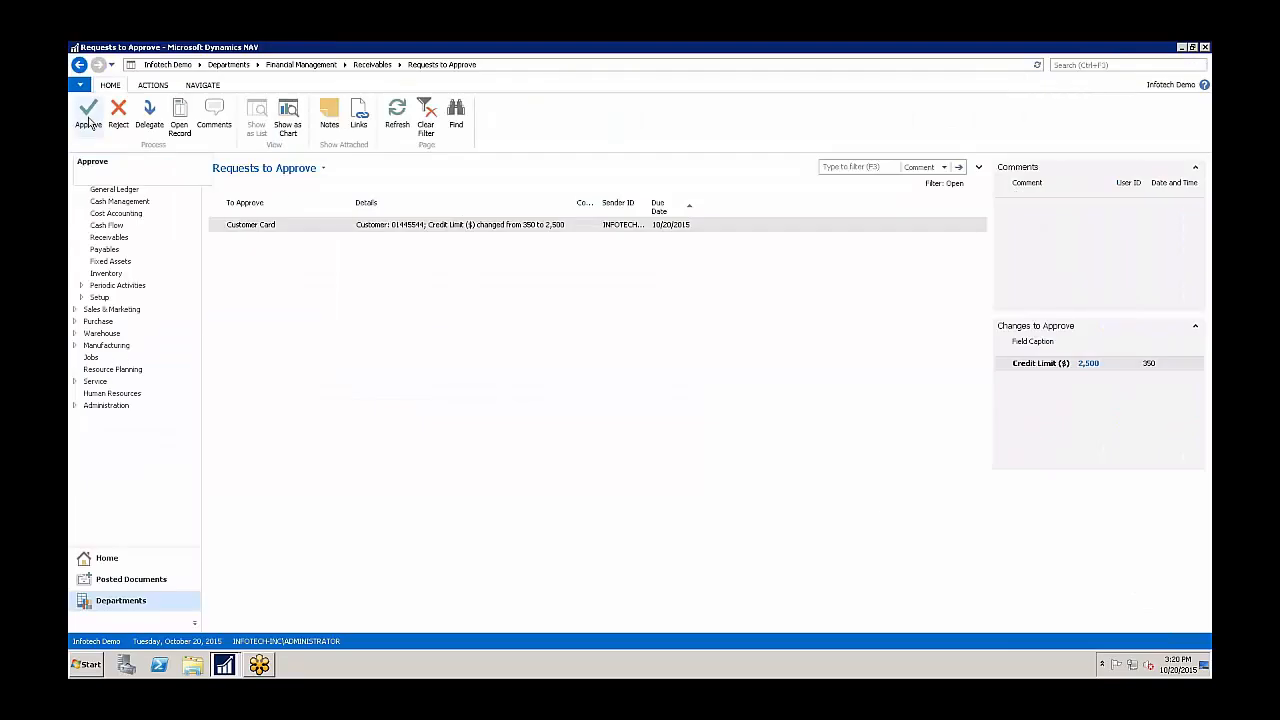
# Step: Approve the Customer Card credit limit request (350 to 2,500) and switch to the Customers window
pyautogui.click(118, 176)
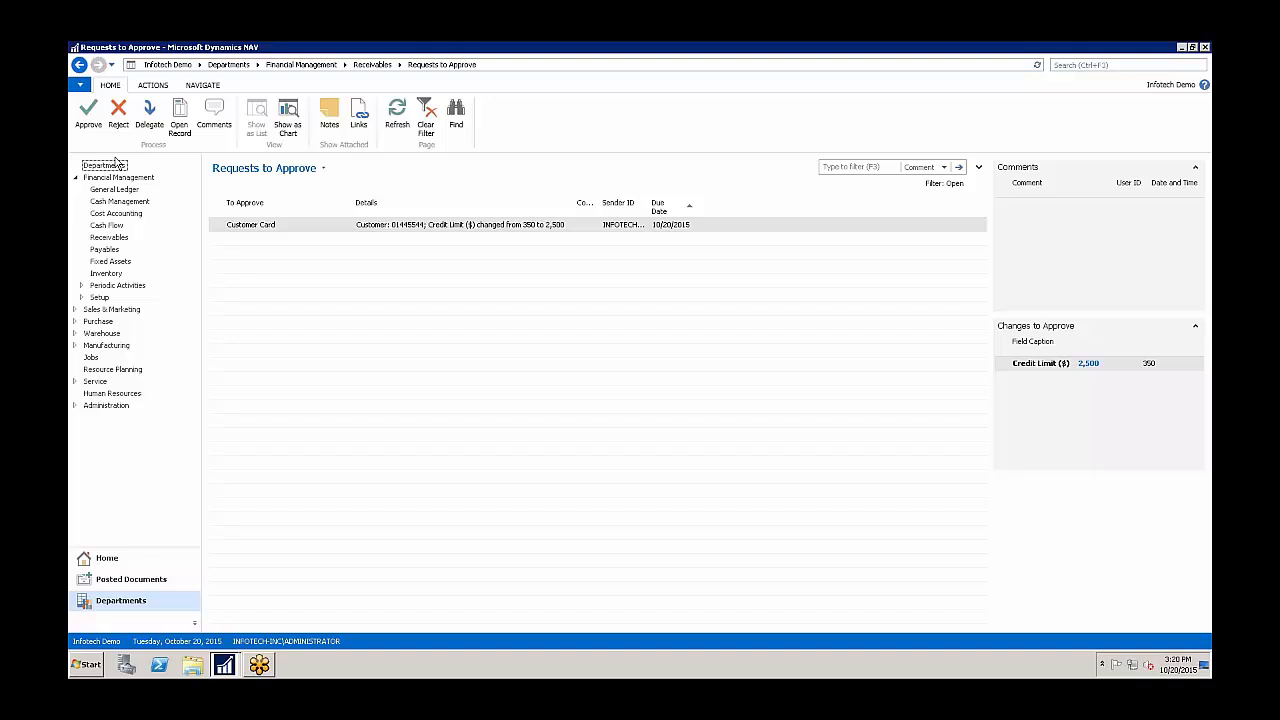
pyautogui.moveTo(88, 114)
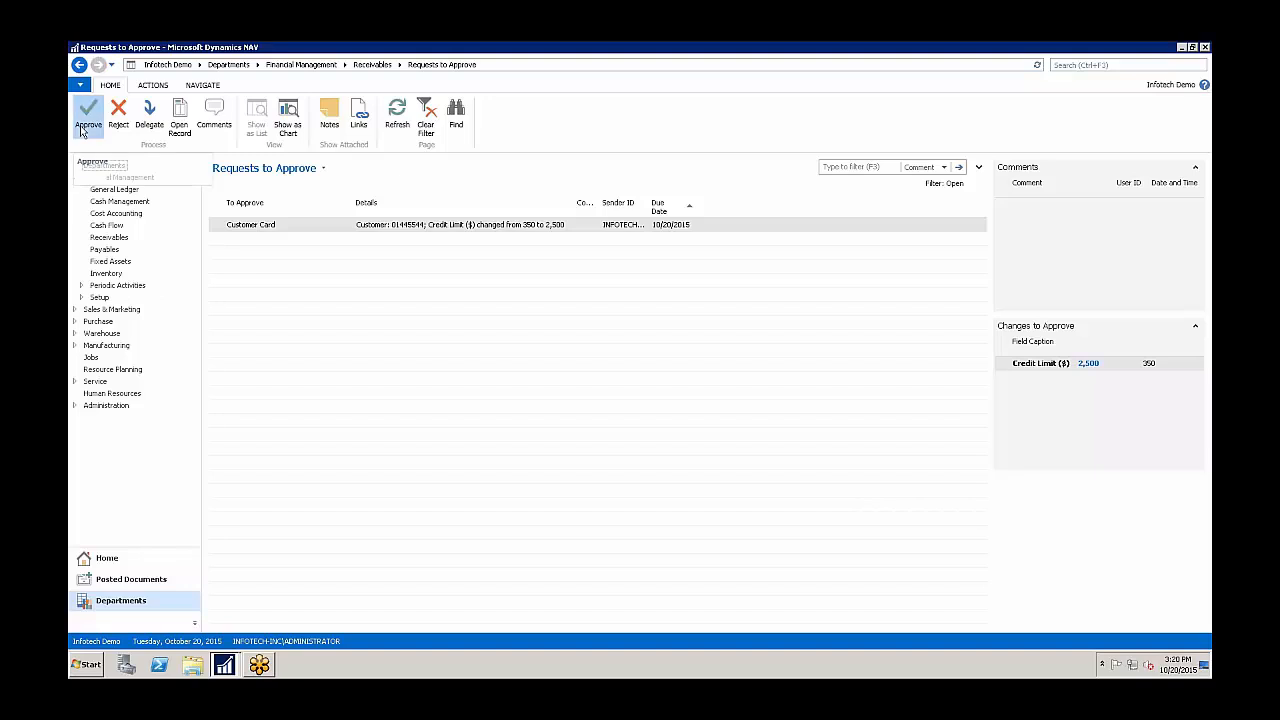
pyautogui.click(88, 114)
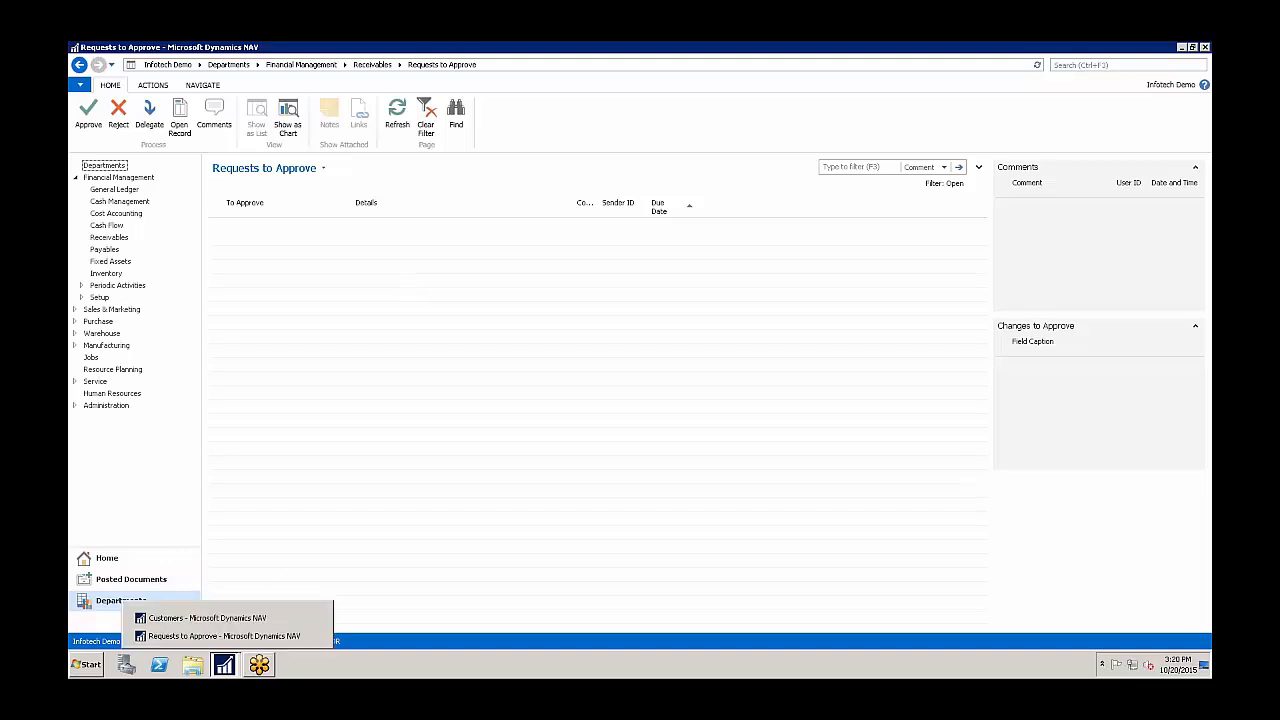
pyautogui.click(206, 616)
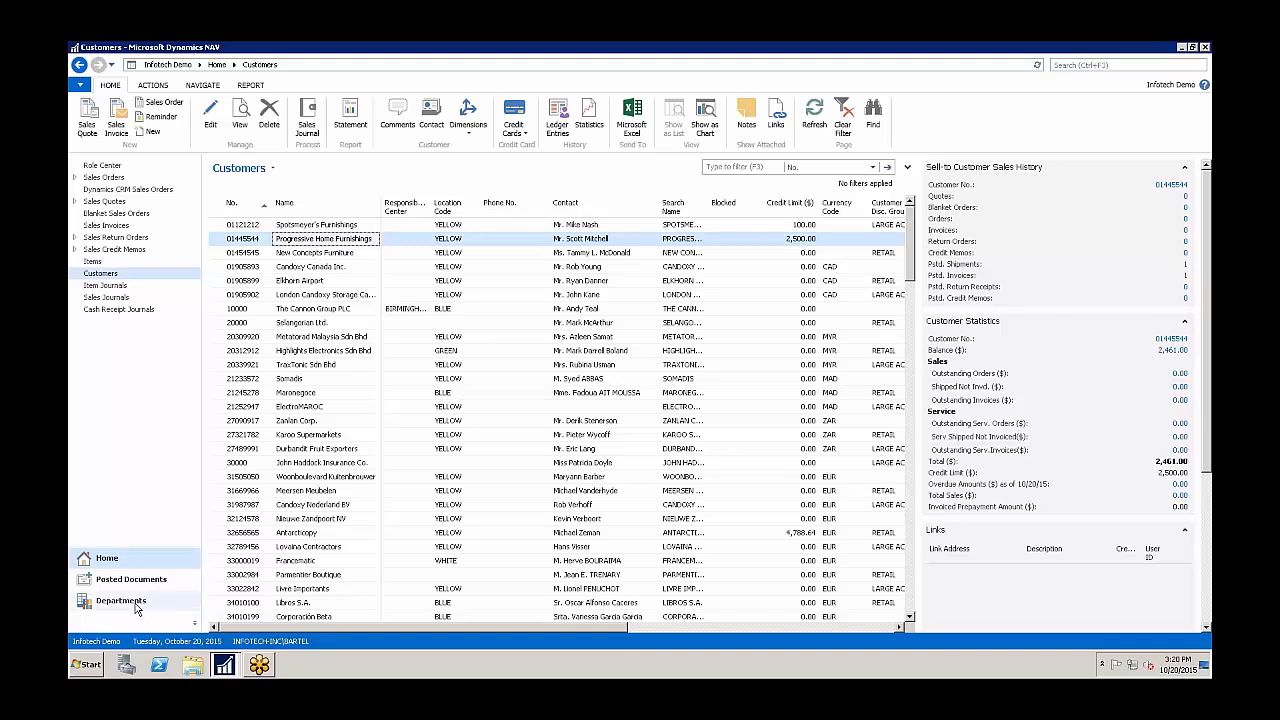
# Step: Navigate through Application Setup and Workflow to the Workflow Templates list
pyautogui.click(120, 600)
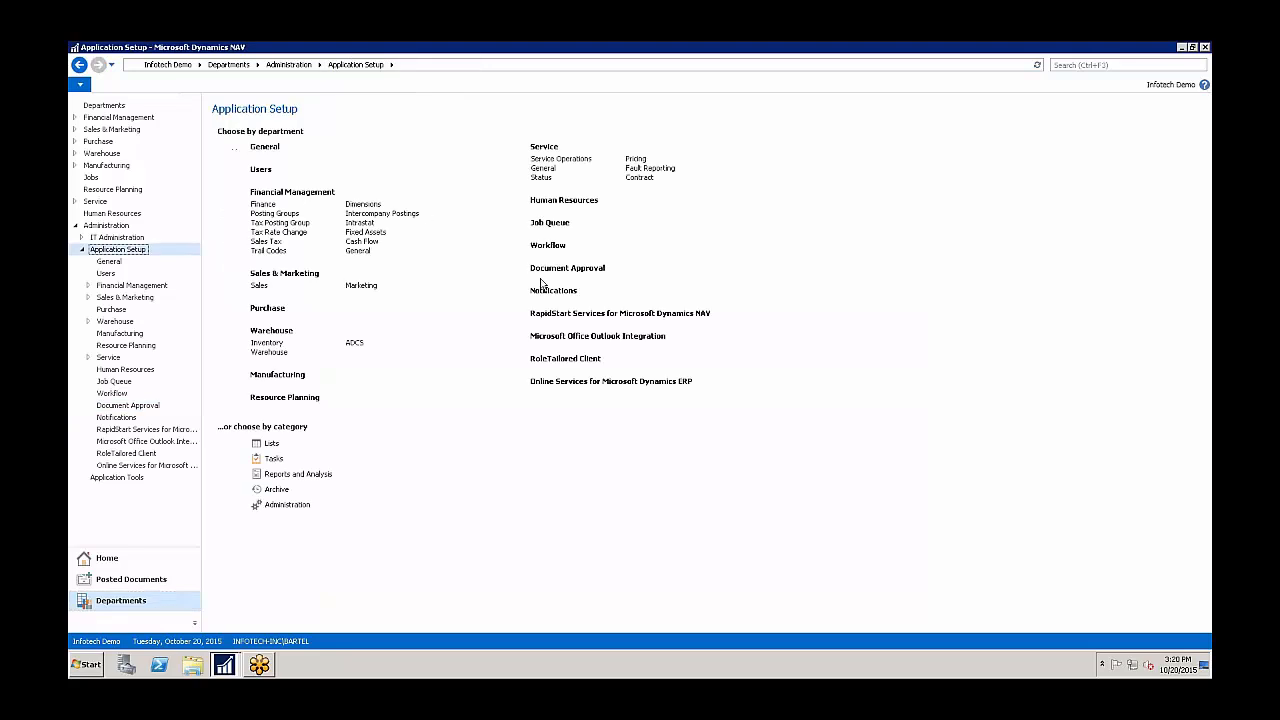
pyautogui.click(112, 392)
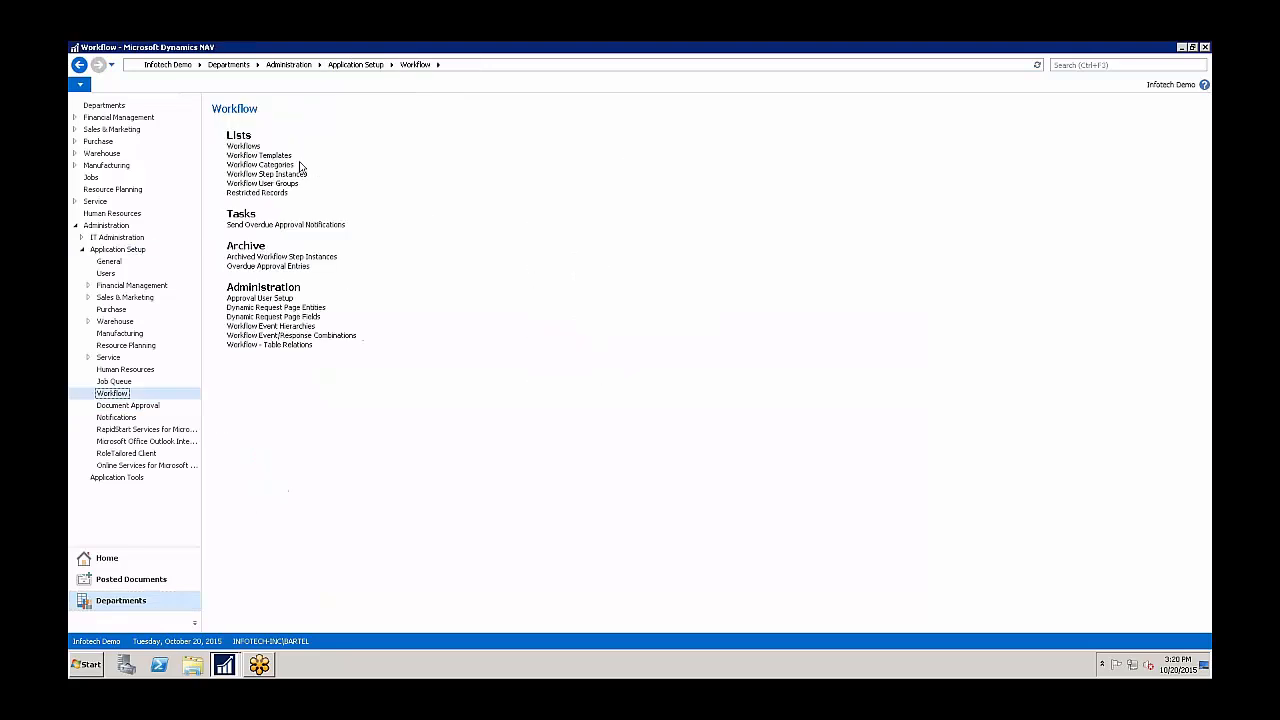
pyautogui.click(260, 156)
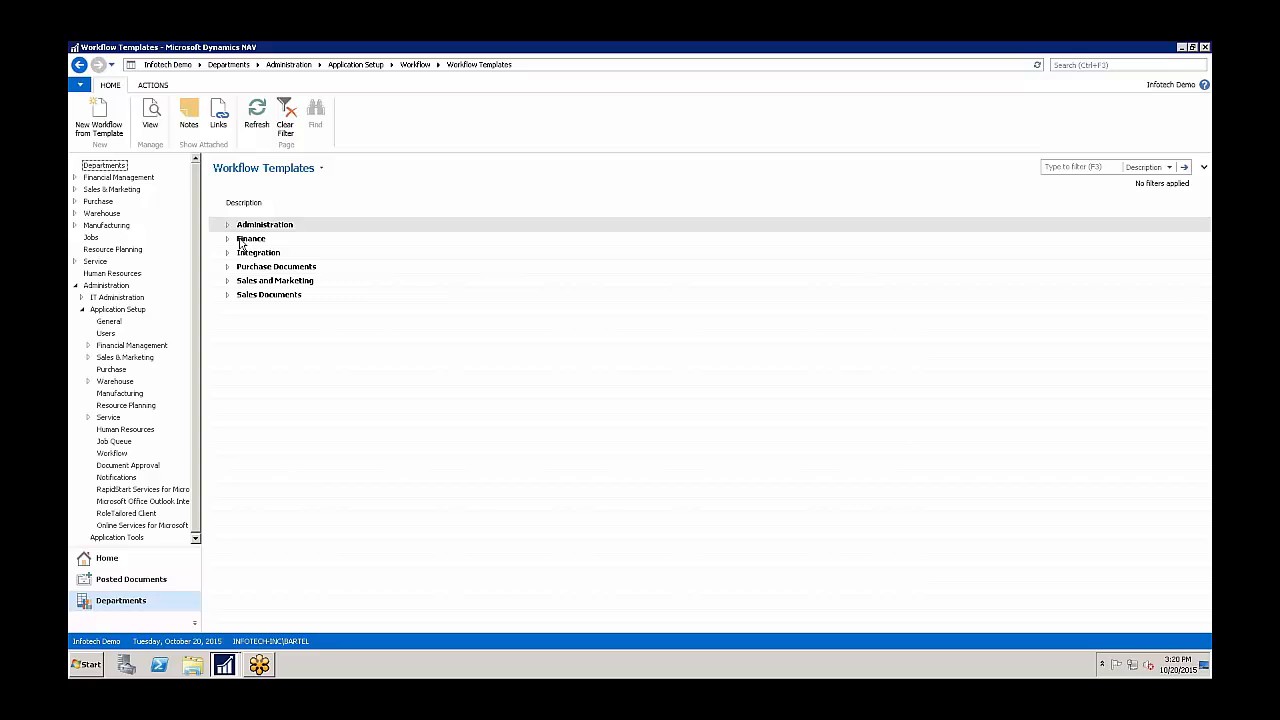
# Step: Expand the Administration, Finance, Integration, Purchase Documents and Sales Documents template categories
pyautogui.click(228, 224)
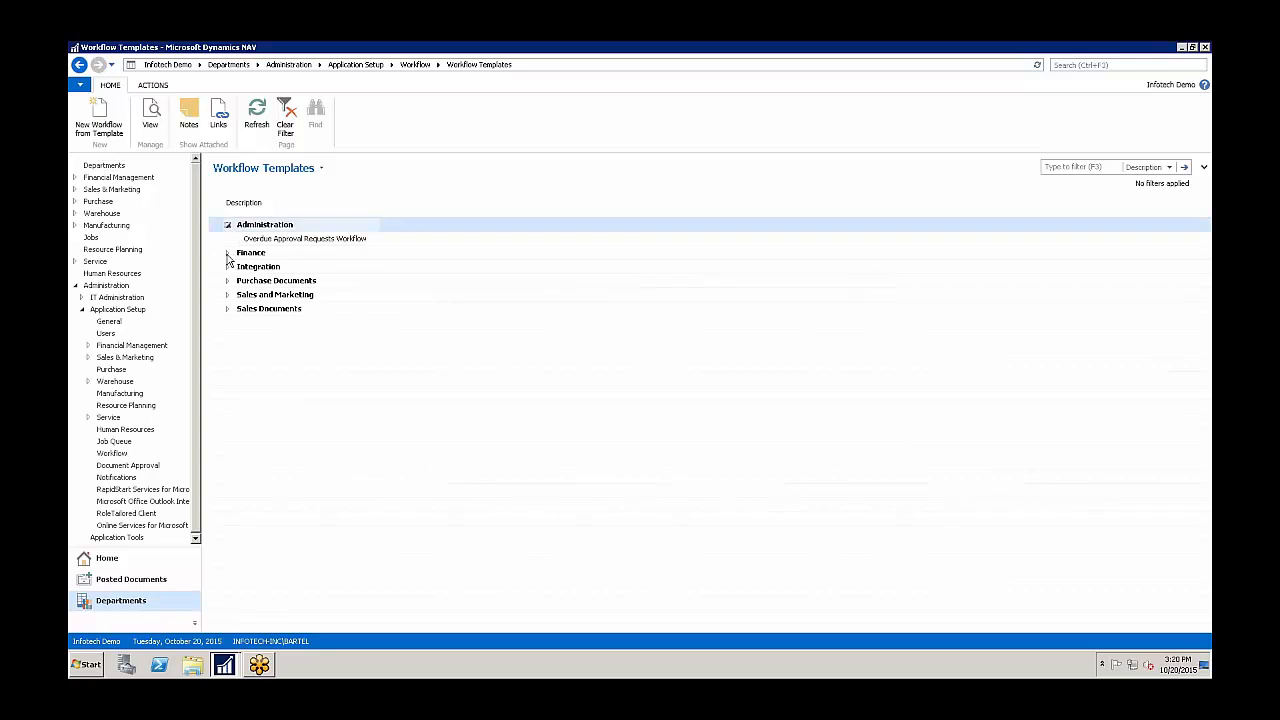
pyautogui.click(228, 252)
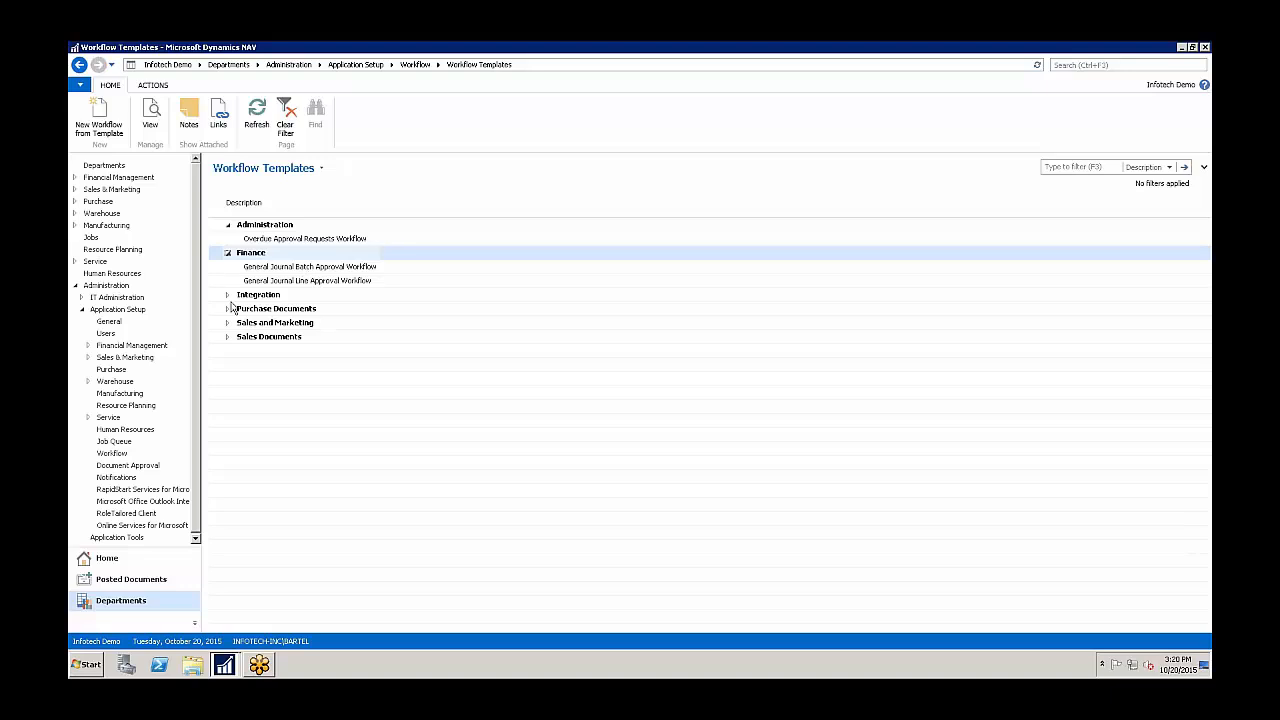
pyautogui.click(228, 294)
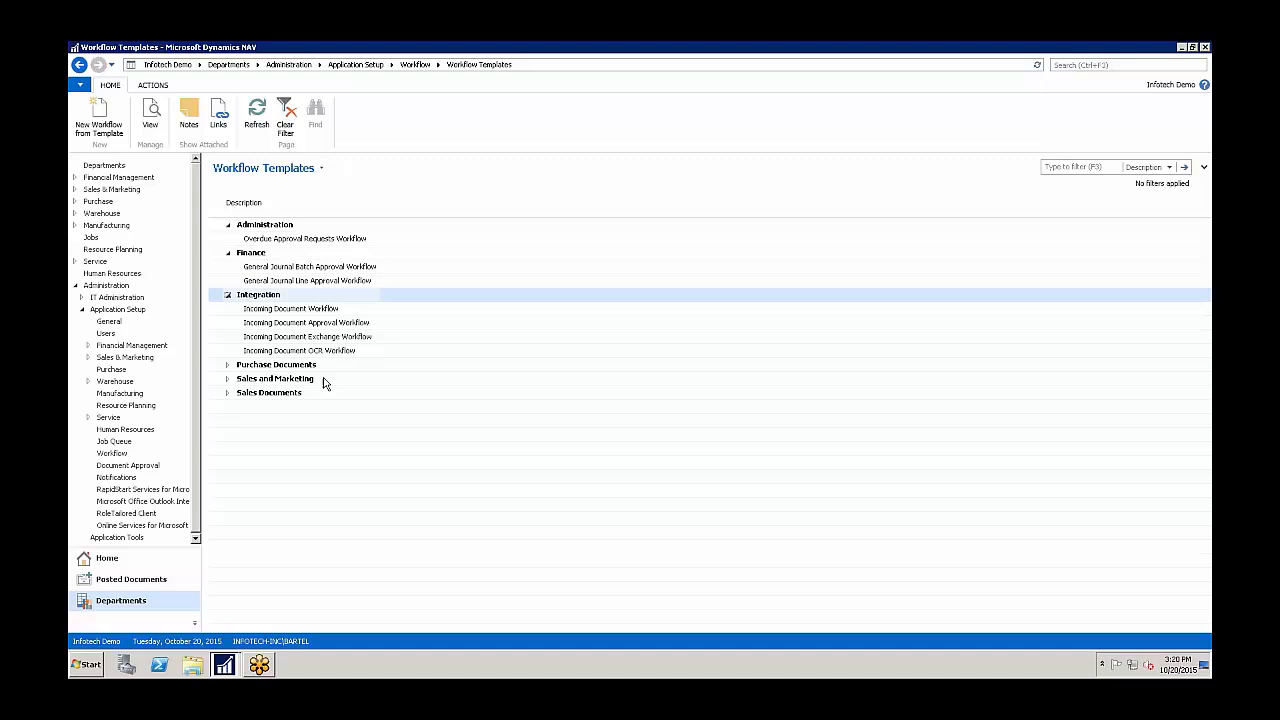
pyautogui.click(228, 294)
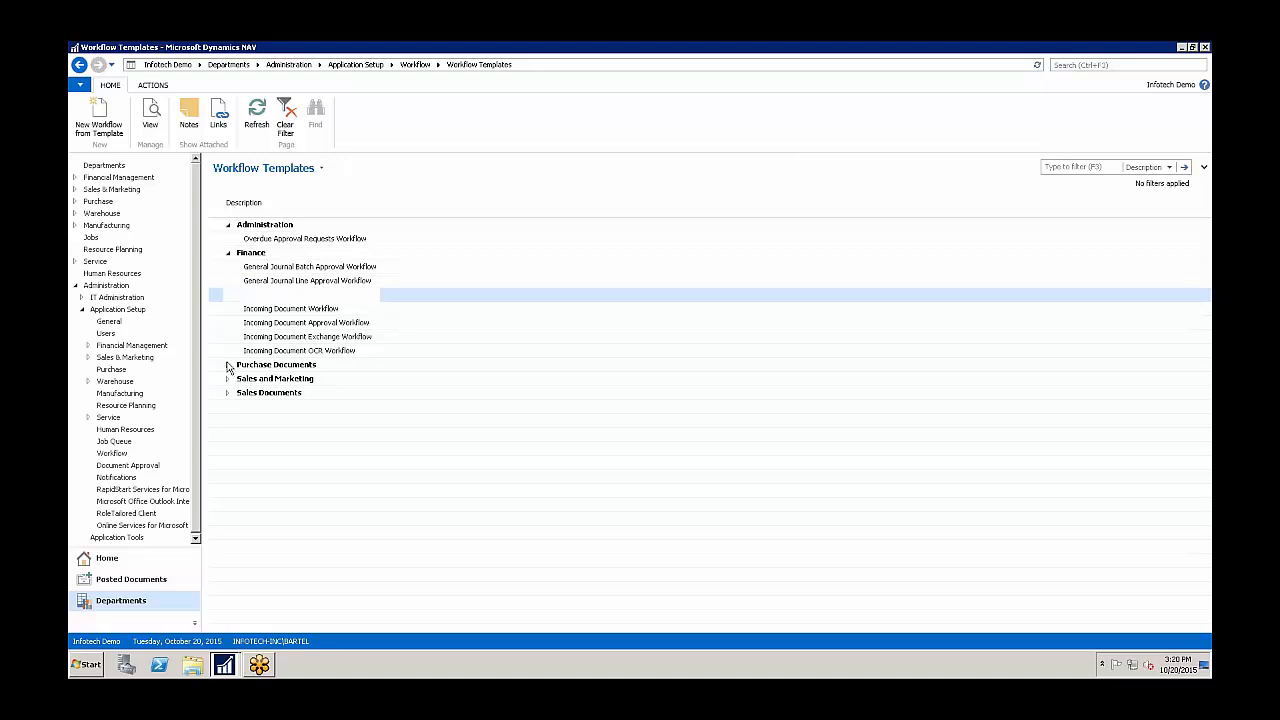
pyautogui.click(228, 364)
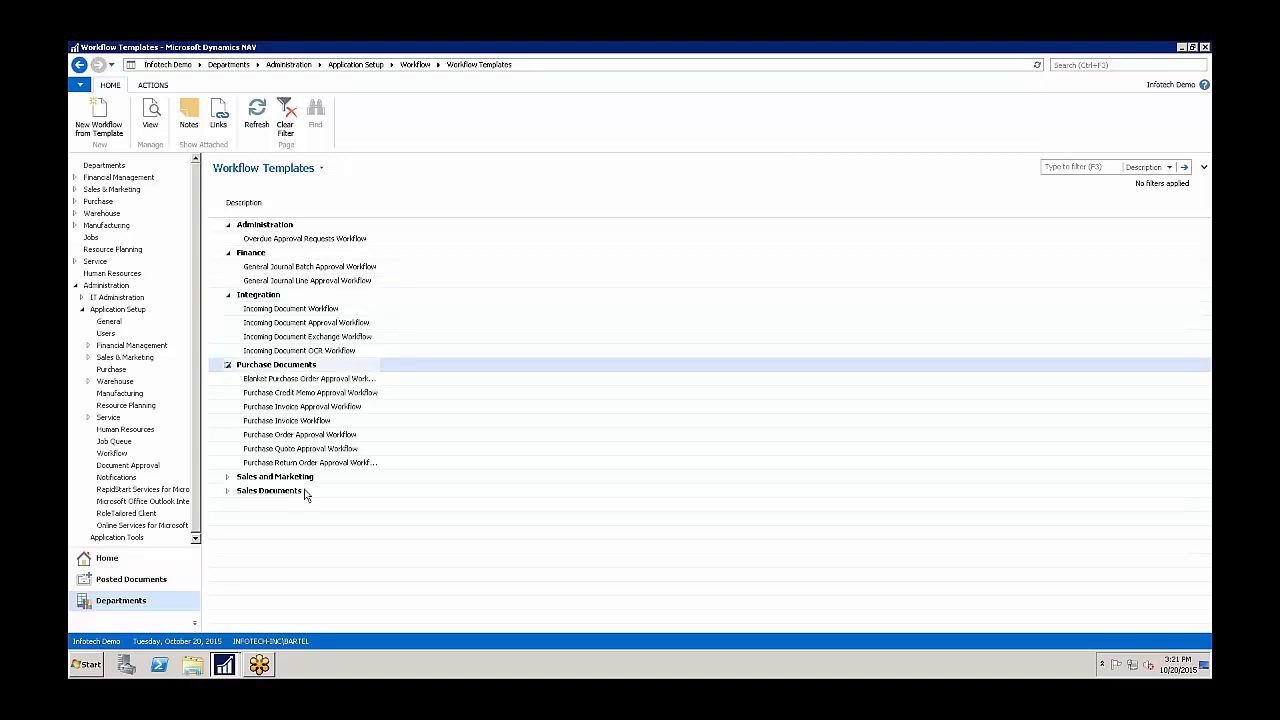
pyautogui.click(228, 476)
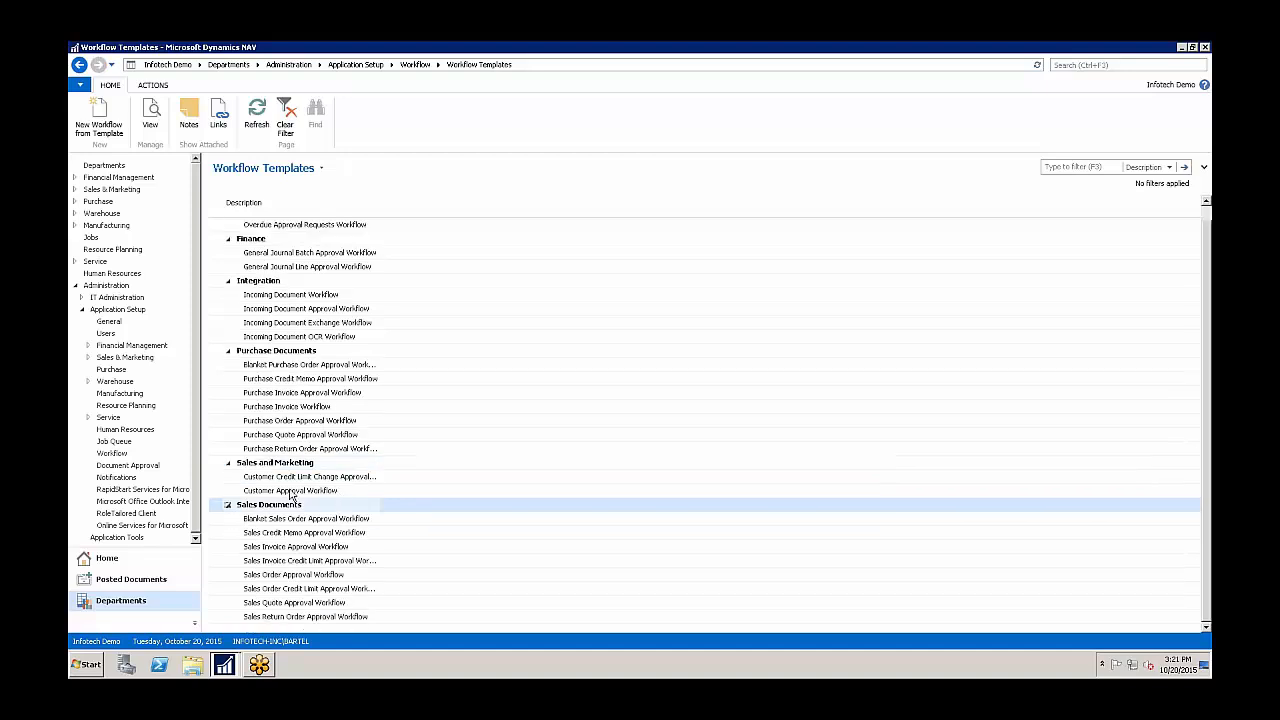
pyautogui.moveTo(310, 476)
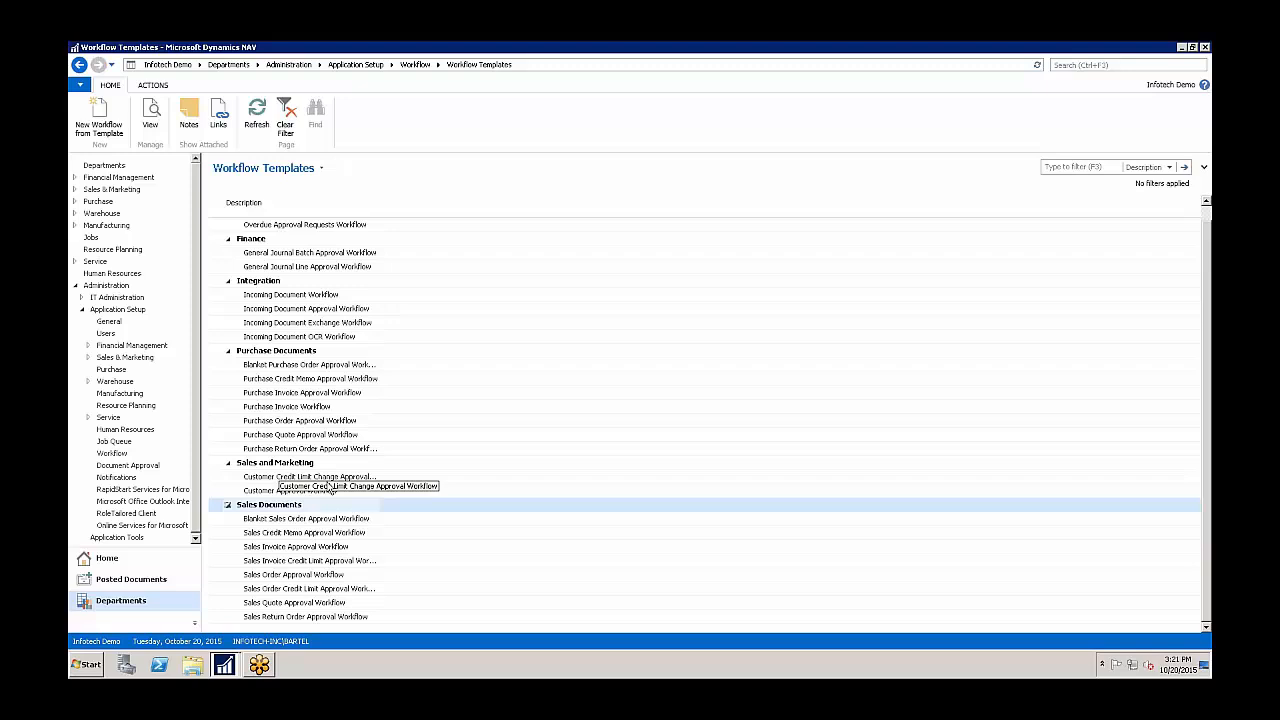
pyautogui.moveTo(376, 204)
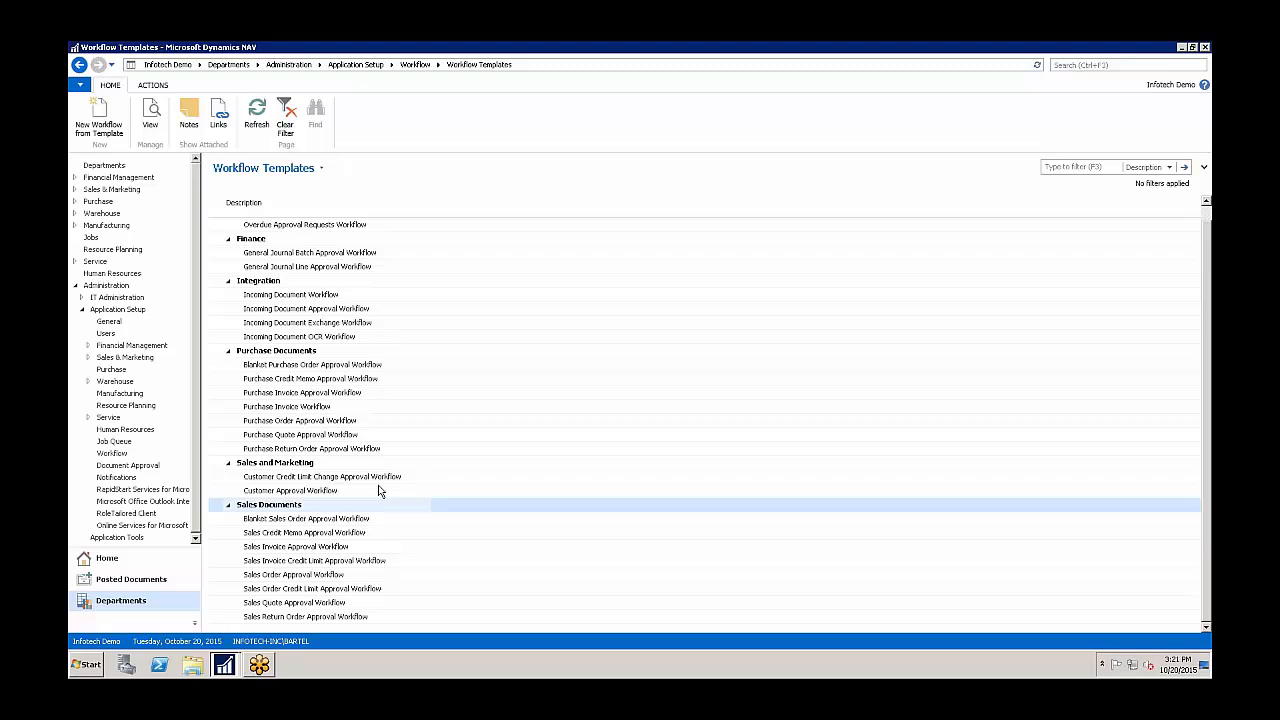
pyautogui.moveTo(330, 476)
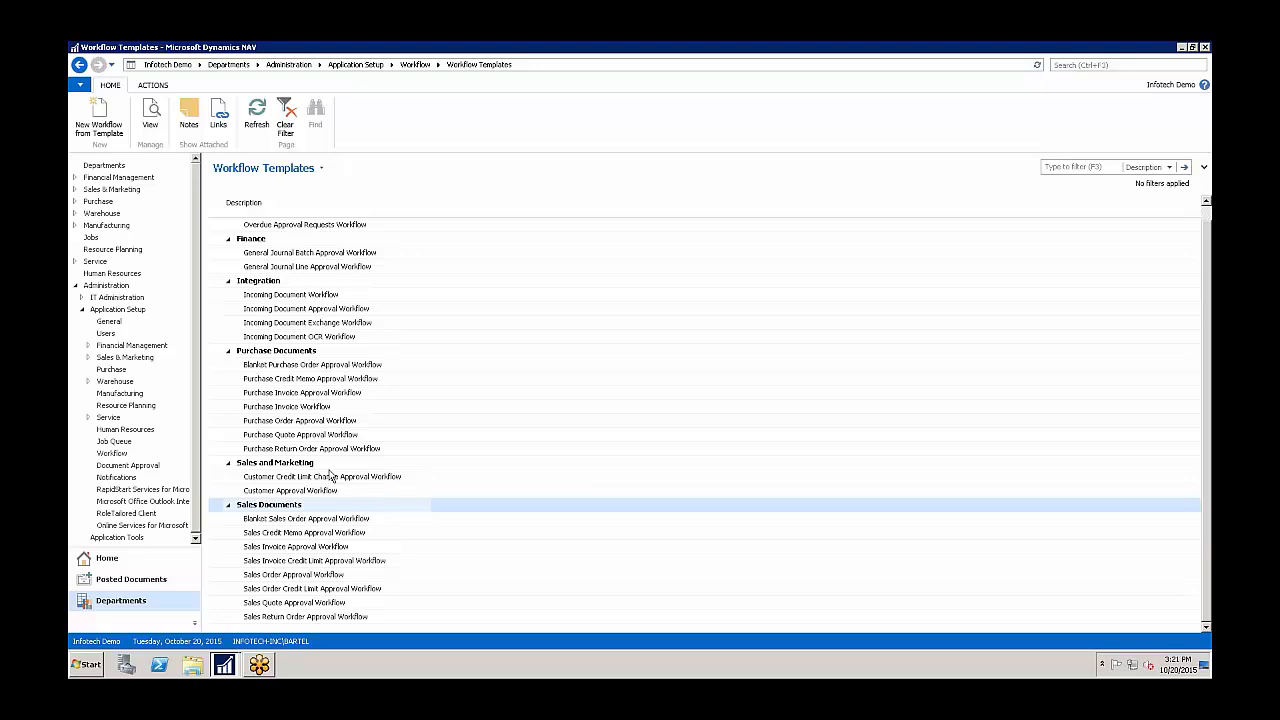
# Step: Open the Customer Credit Limit Change Approval Workflow template to view its steps
pyautogui.click(322, 476)
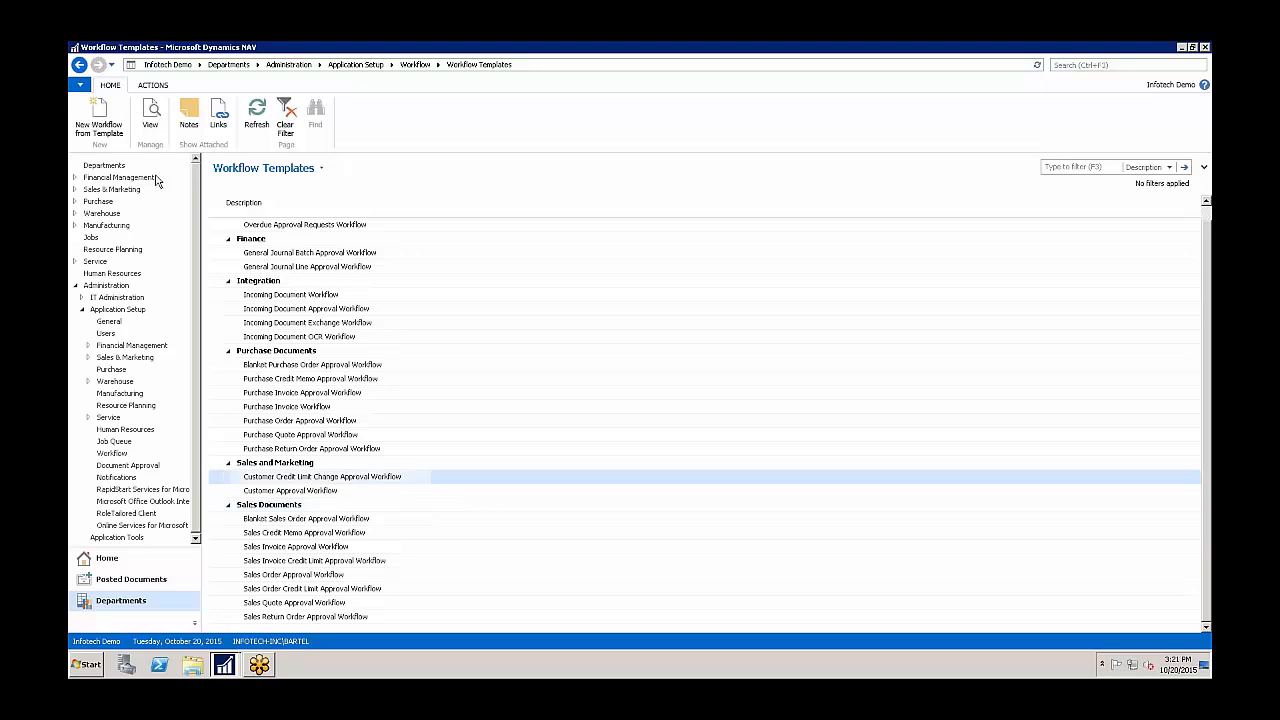
pyautogui.doubleClick(322, 476)
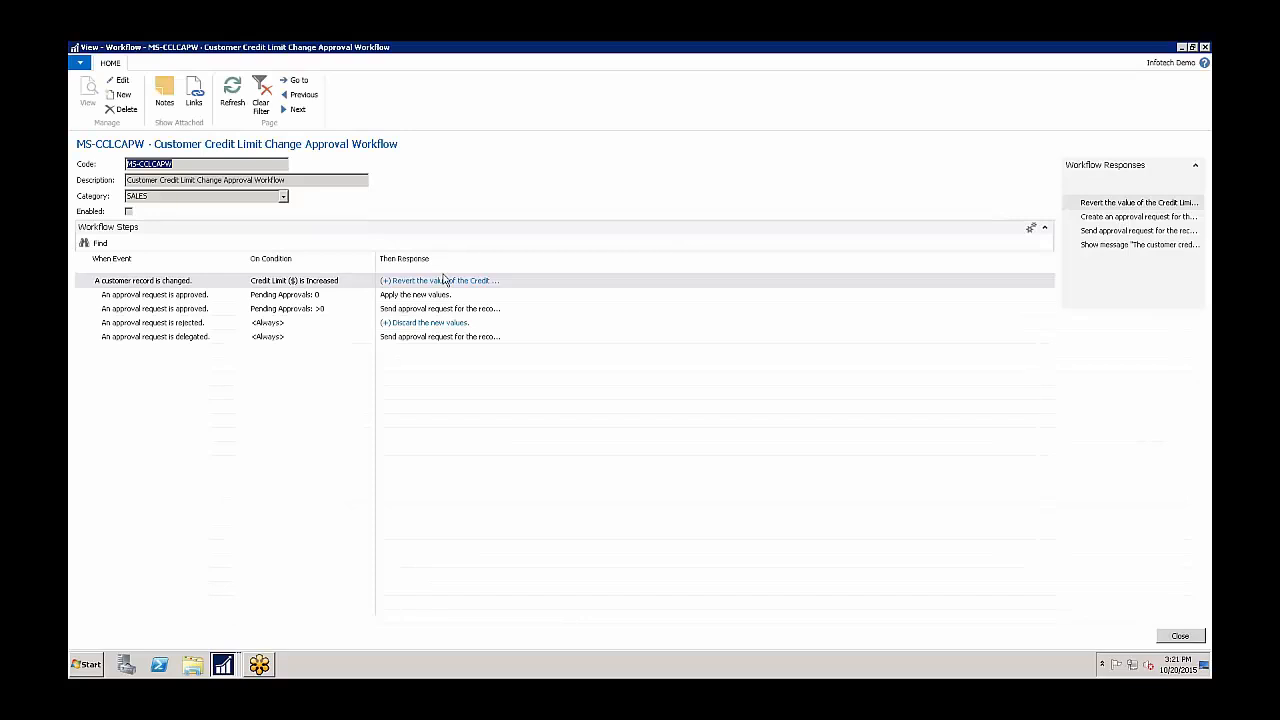
pyautogui.moveTo(396, 424)
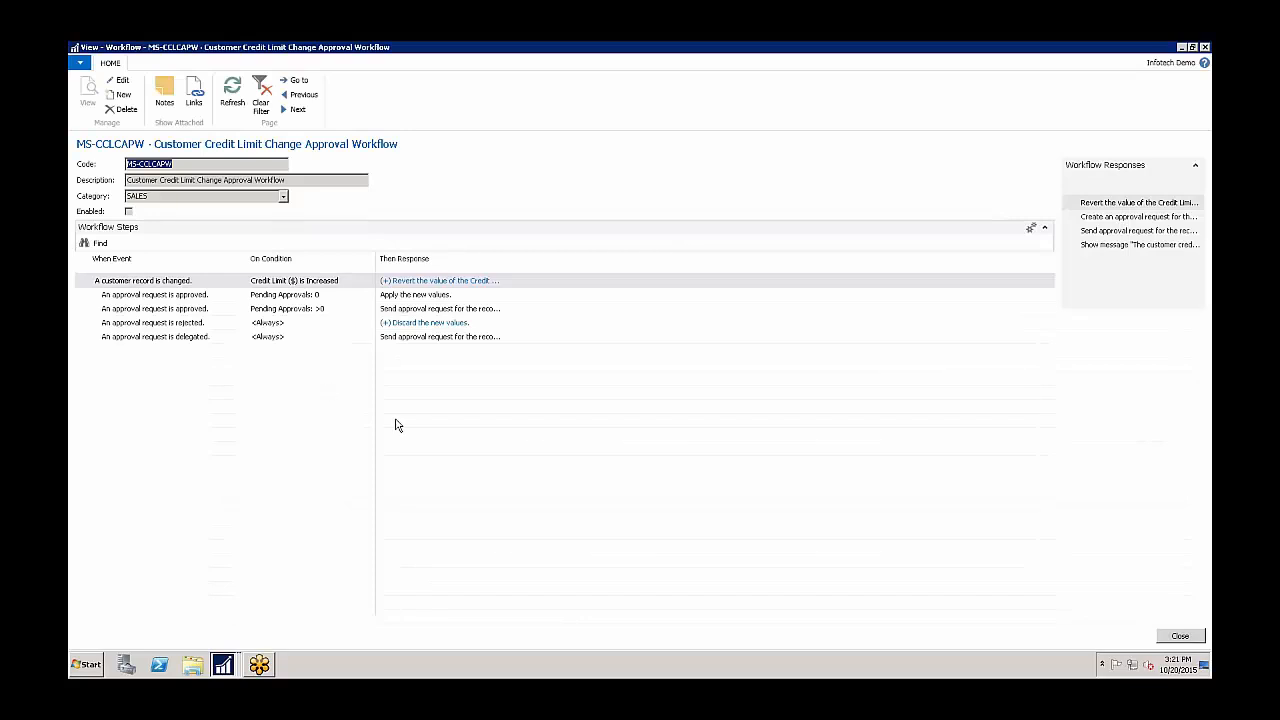